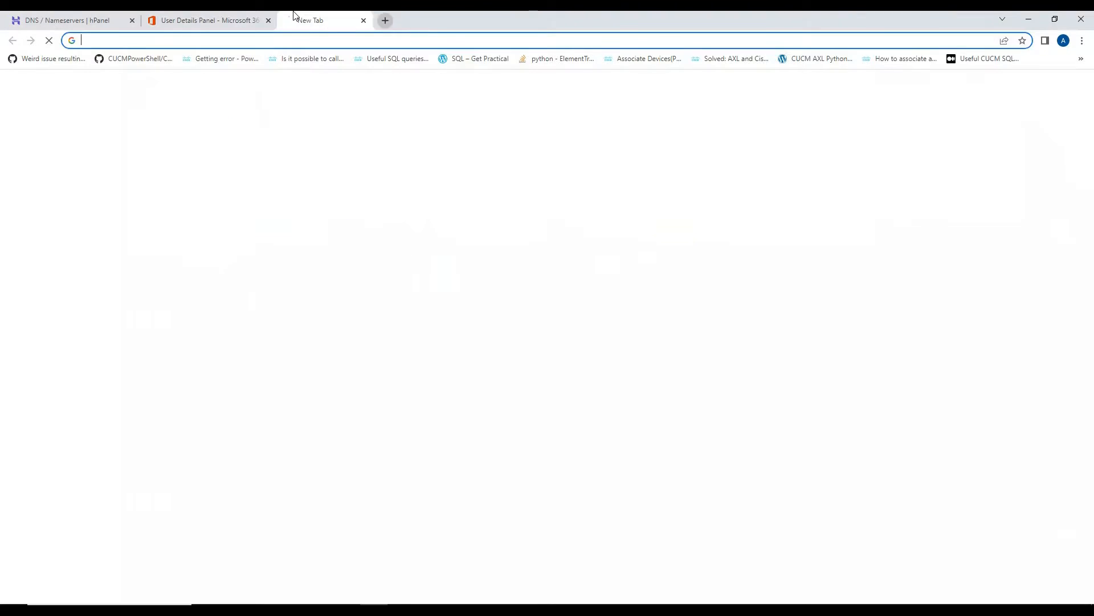
Step: Go to admin.teams.microsoft.com and show the Users > Manage users list
text(admin.teams.microsoft.com/dashboard)
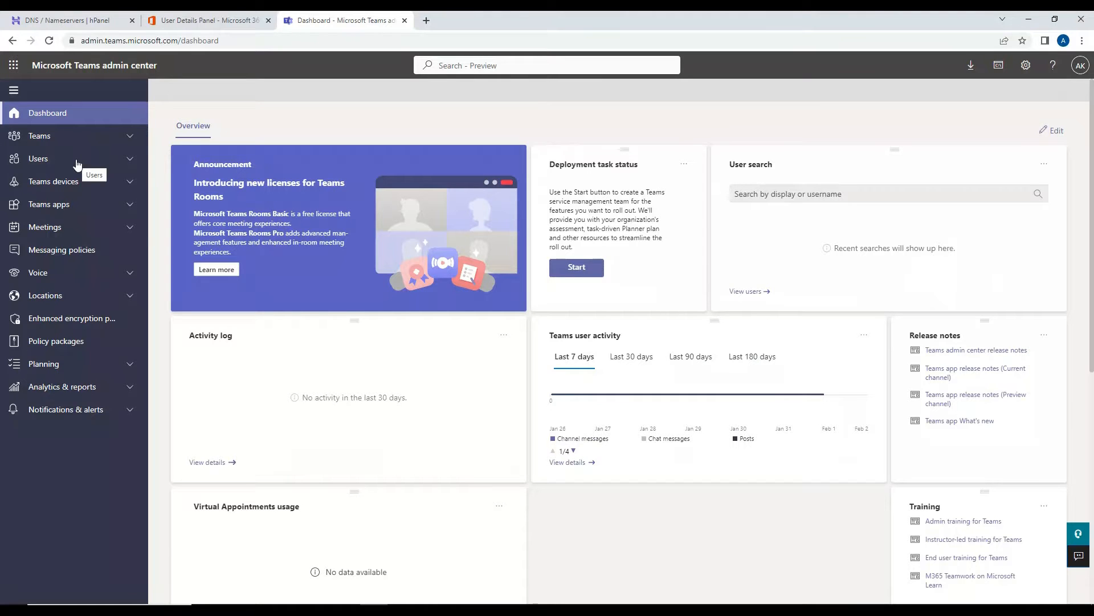
click(38, 158)
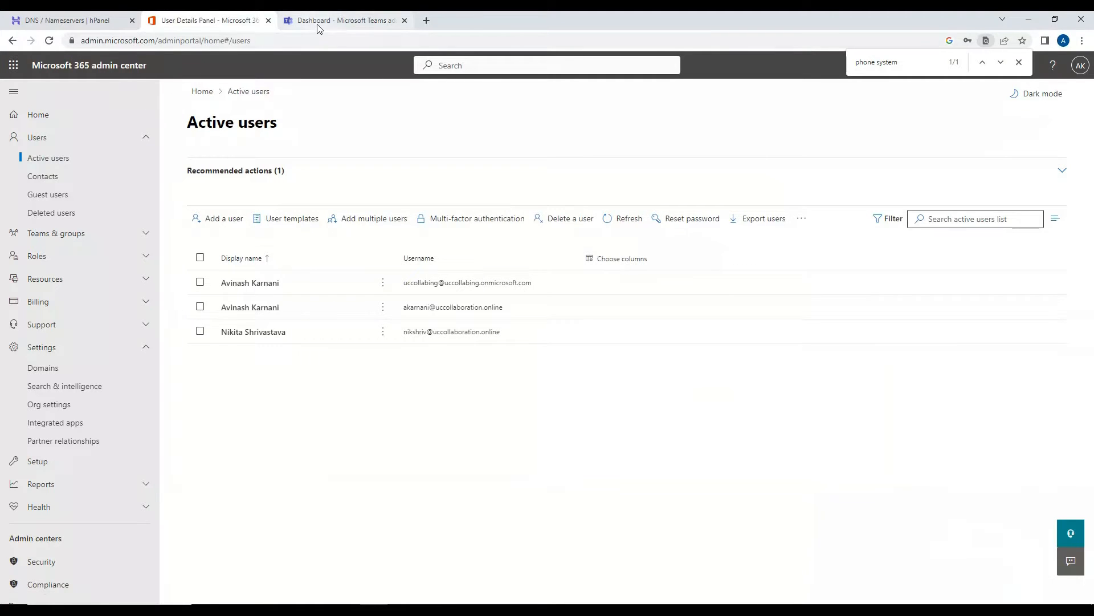
click(342, 19)
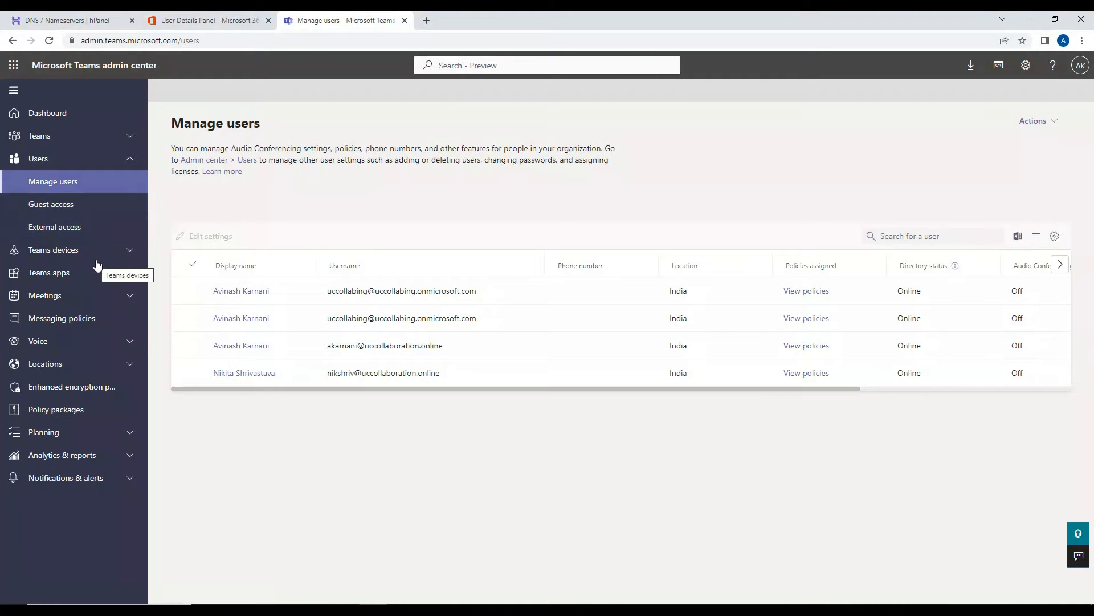
mouse_move(103, 345)
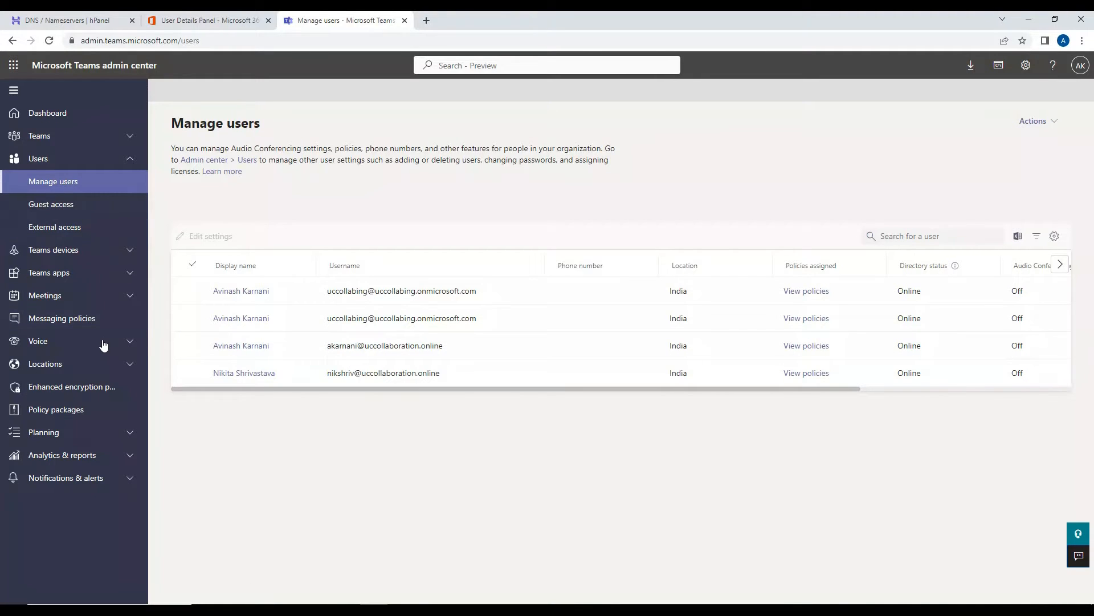
Step: Show the Direct Routing overview under Voice, with no SBCs or voice routes yet
click(38, 341)
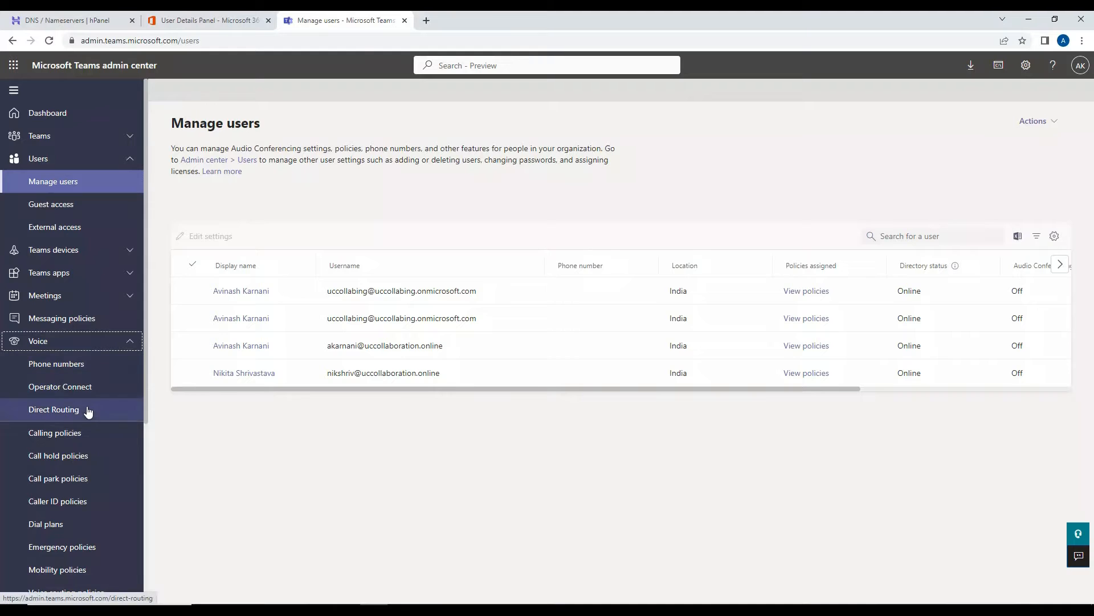
click(54, 410)
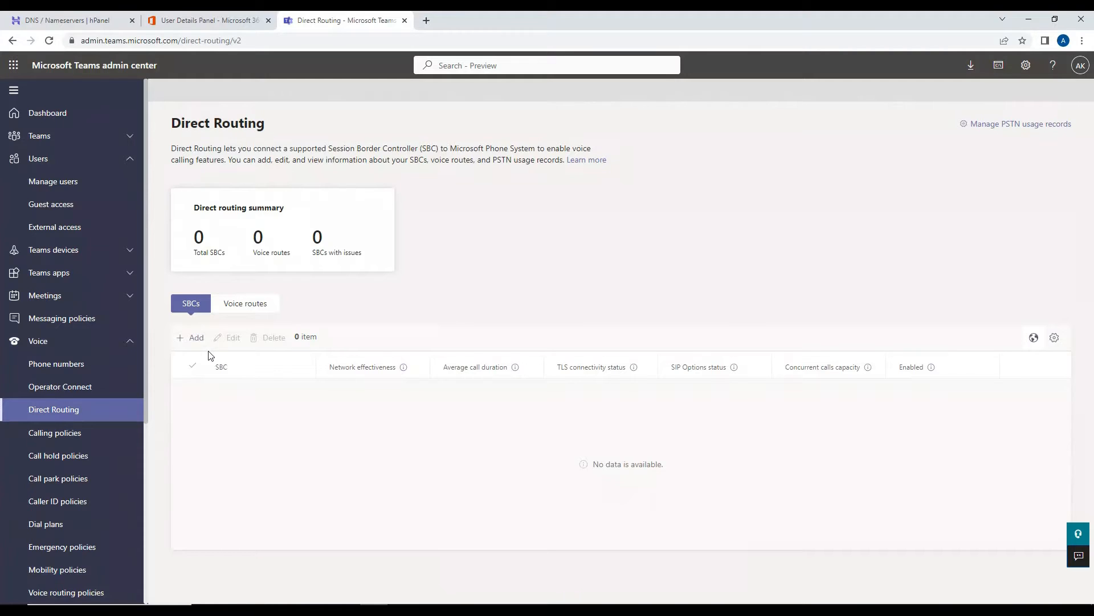
mouse_move(196, 338)
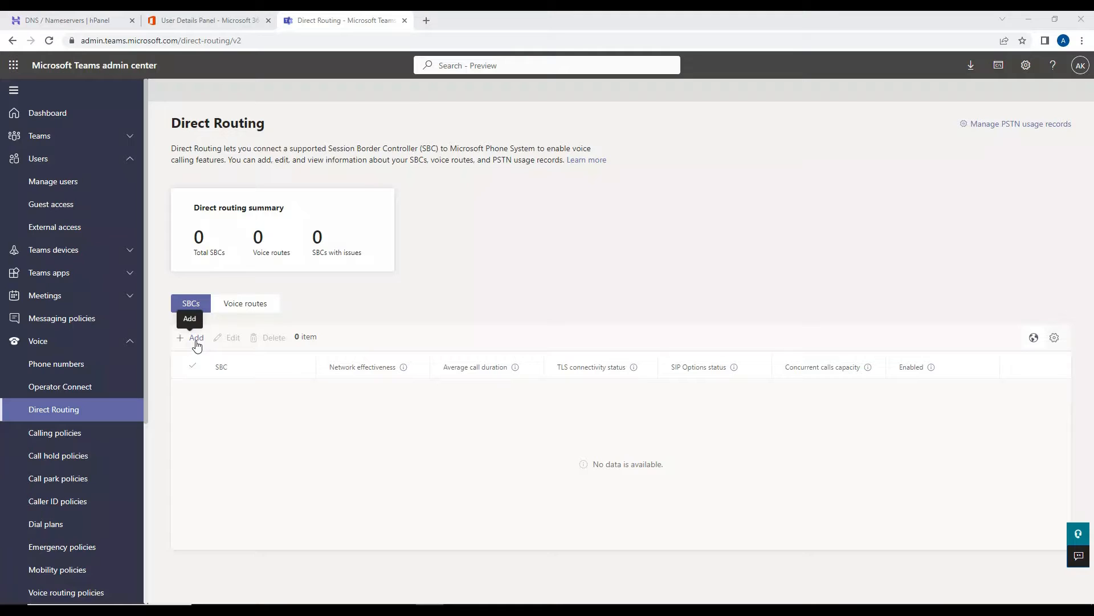
Step: Start a new SBC with media bypass on, bypass mode Always and India as preferred media region
click(196, 337)
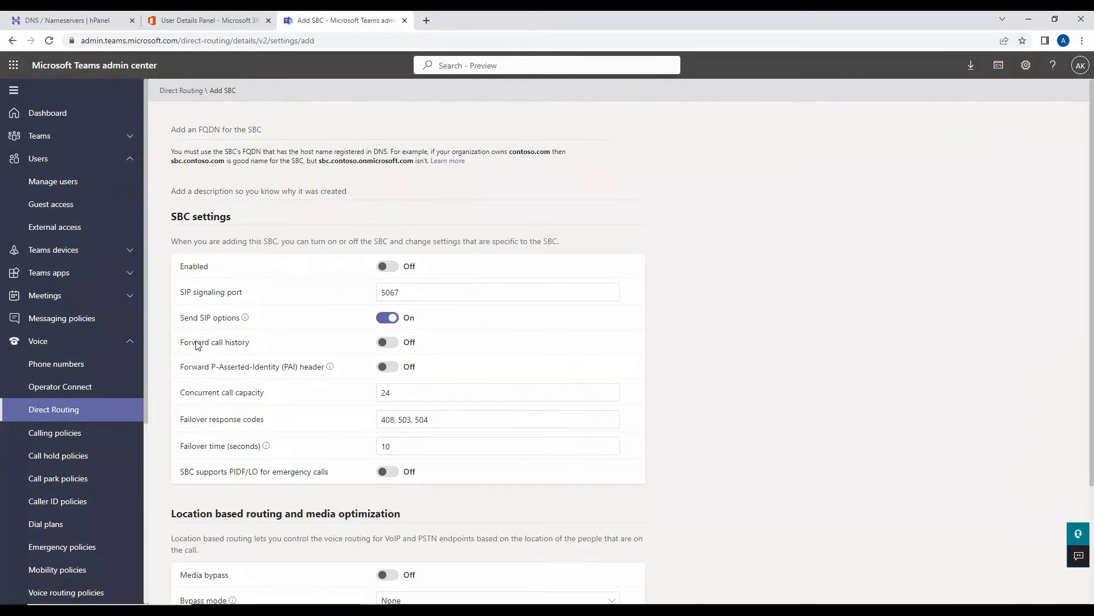
mouse_move(340, 319)
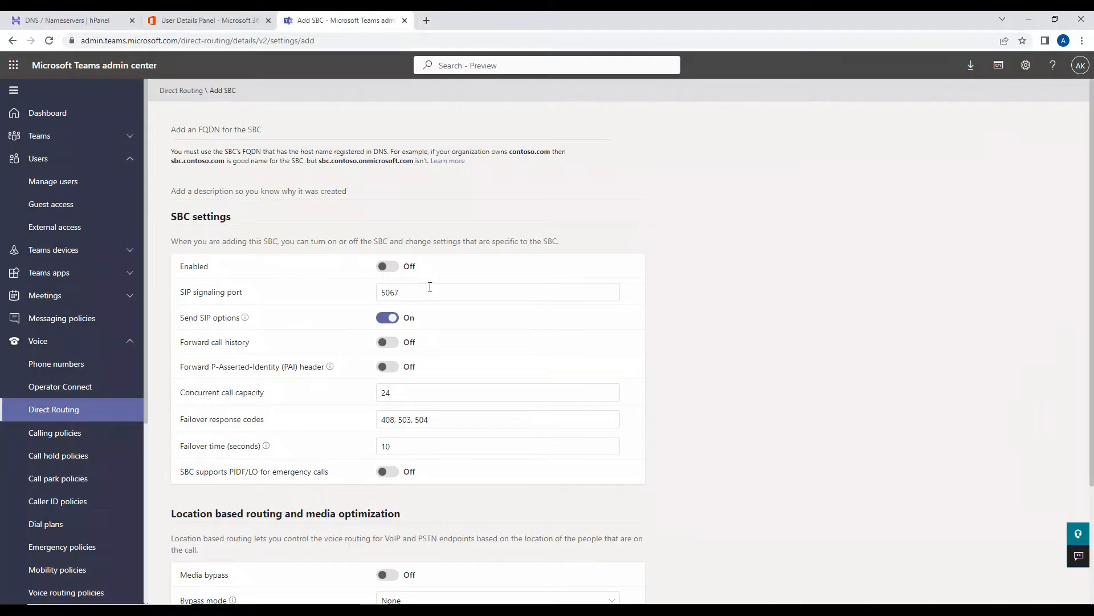
mouse_move(405, 296)
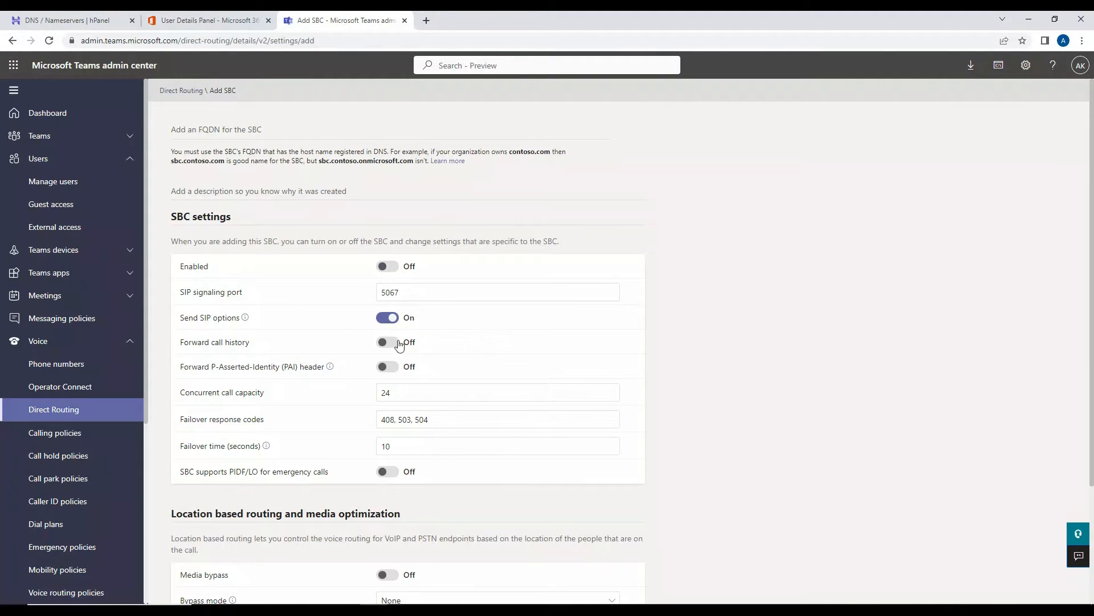
scroll(down, 3)
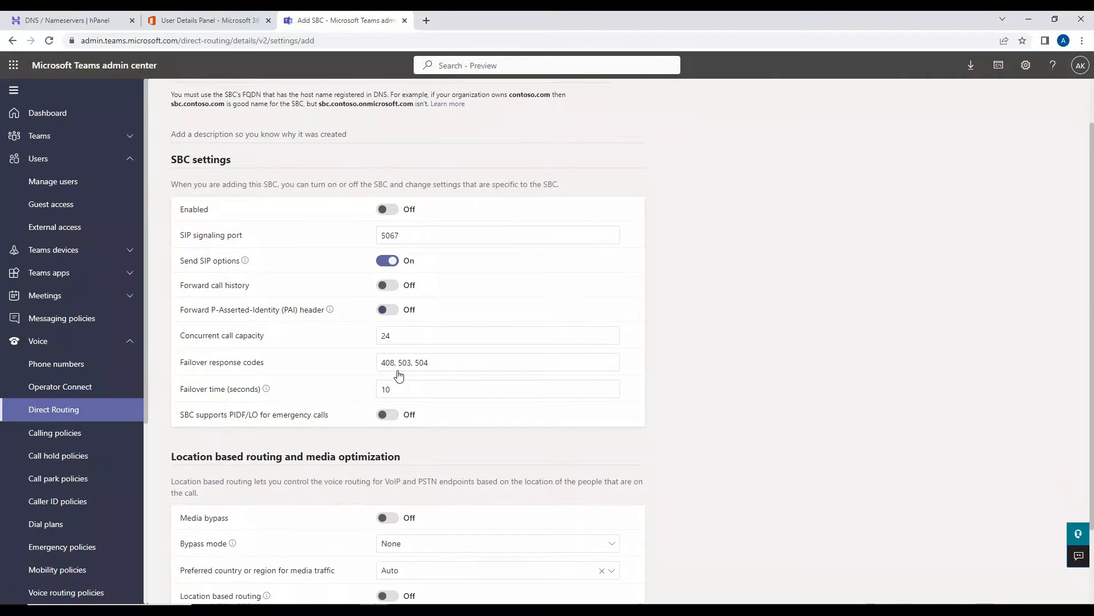
scroll(down, 3)
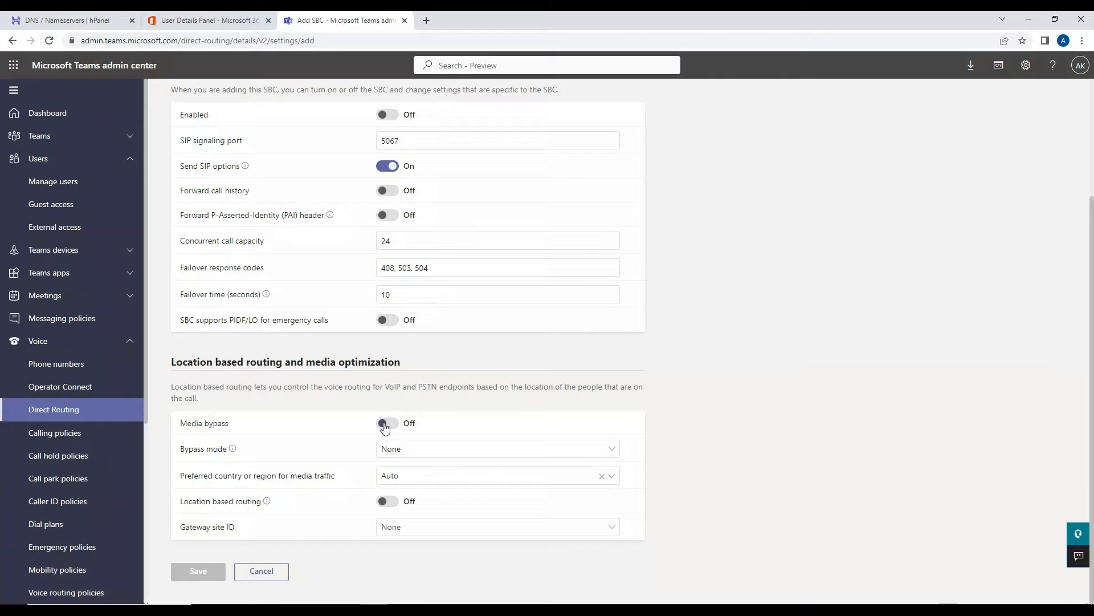
click(387, 423)
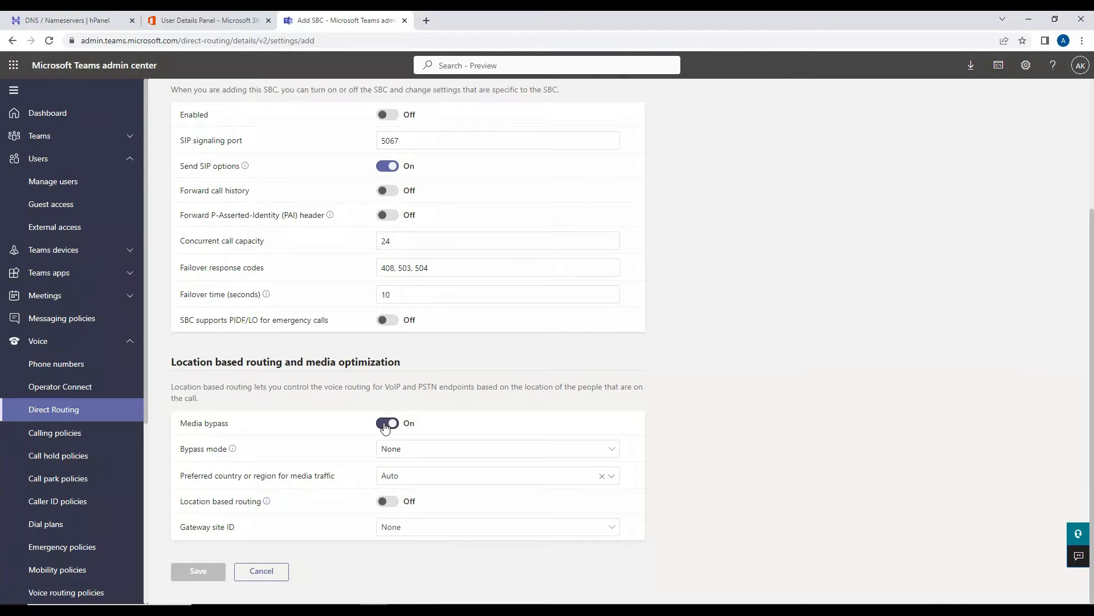
click(496, 448)
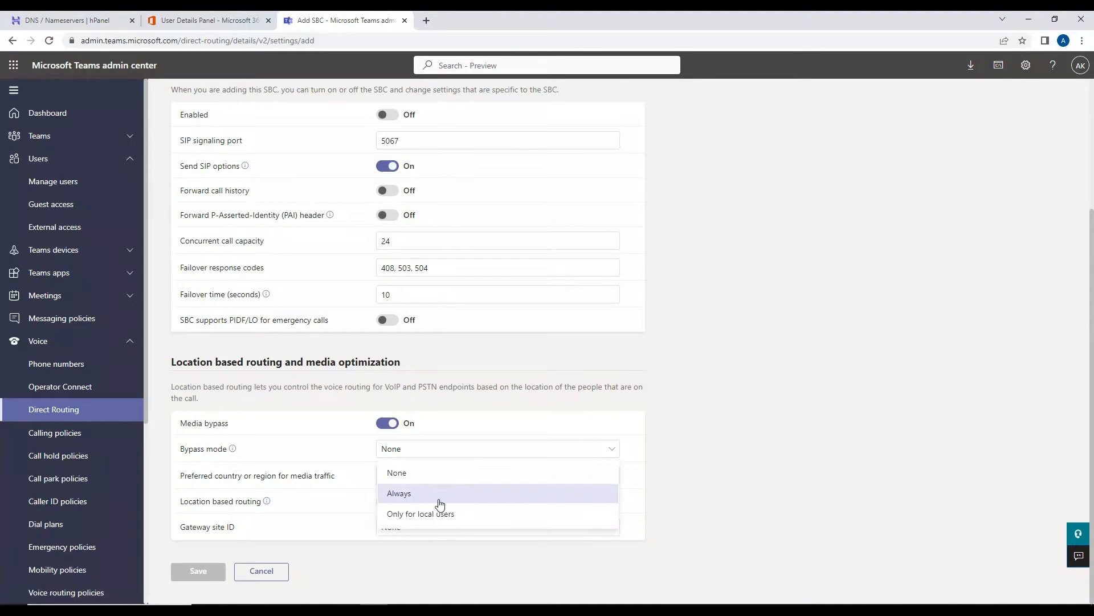
click(398, 493)
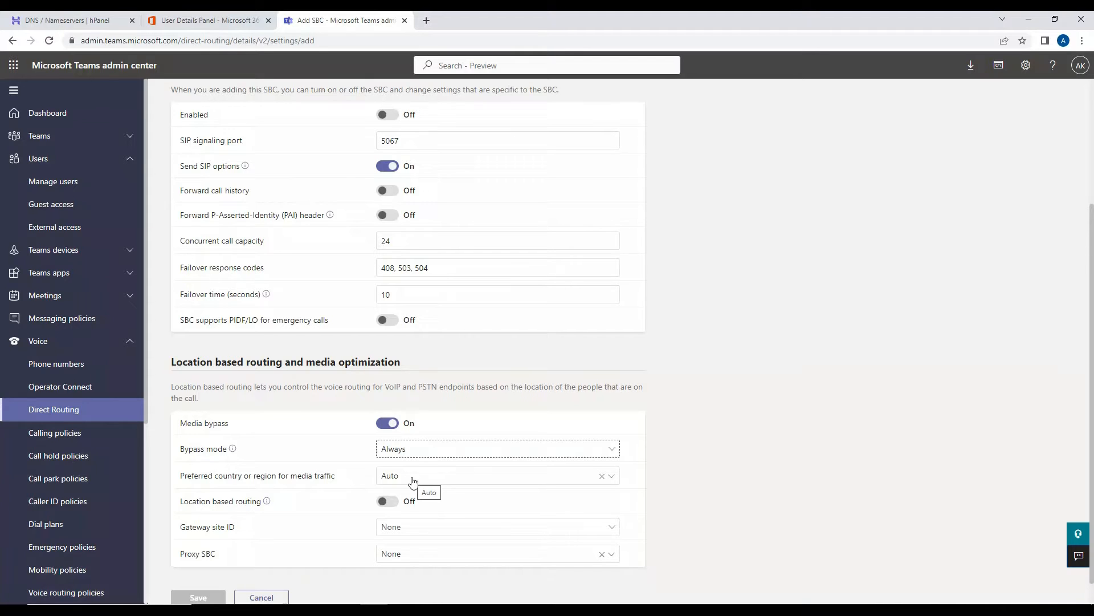
click(496, 475)
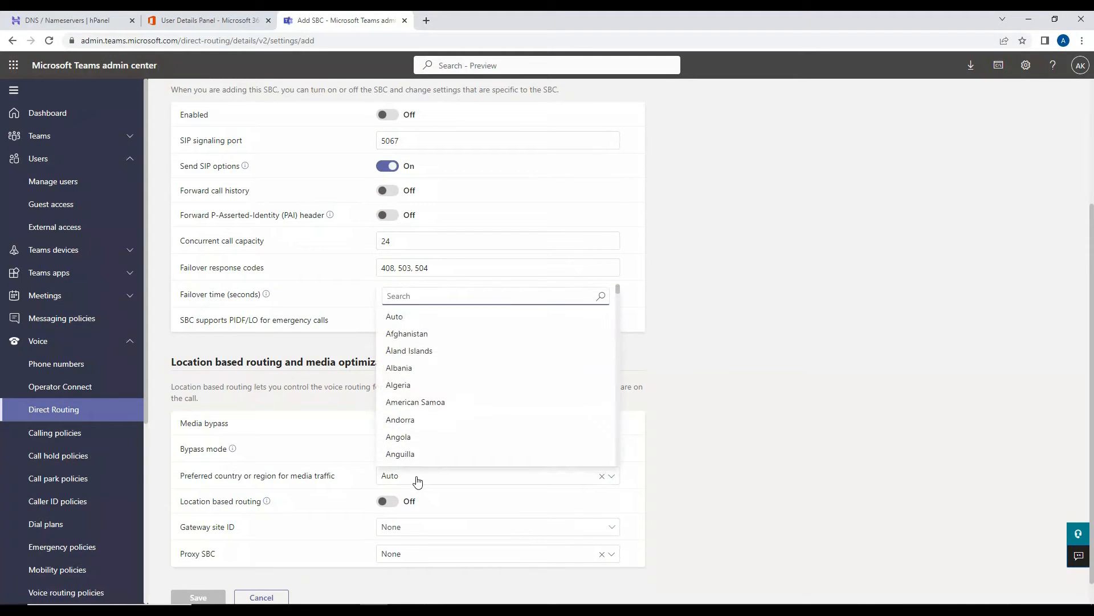
text(India)
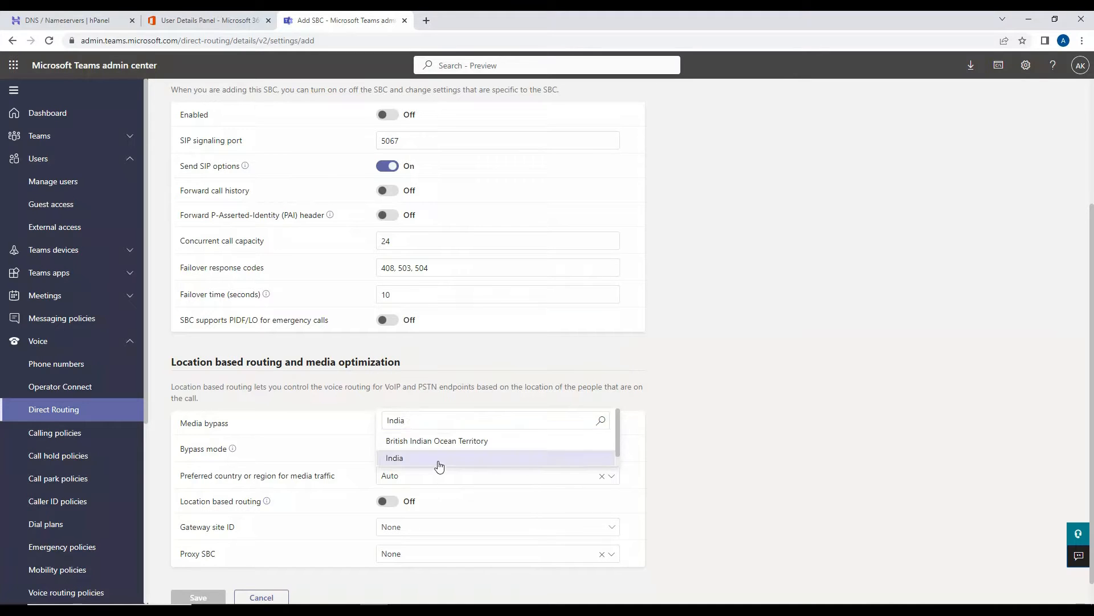
click(394, 457)
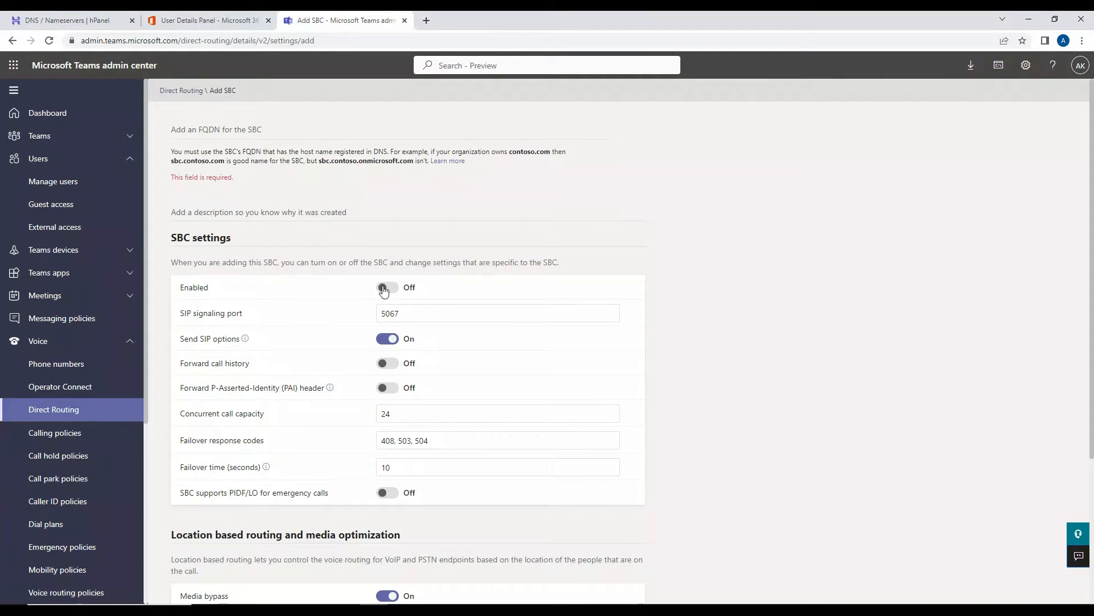
Step: Enable the new SBC and attempt to save it
click(386, 286)
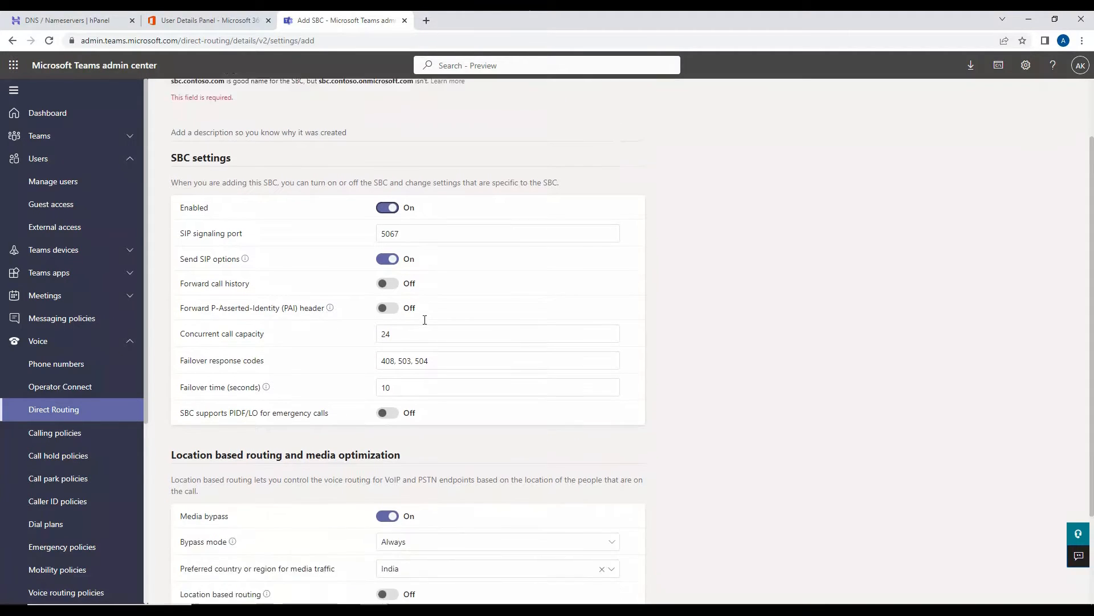
scroll(down, 3)
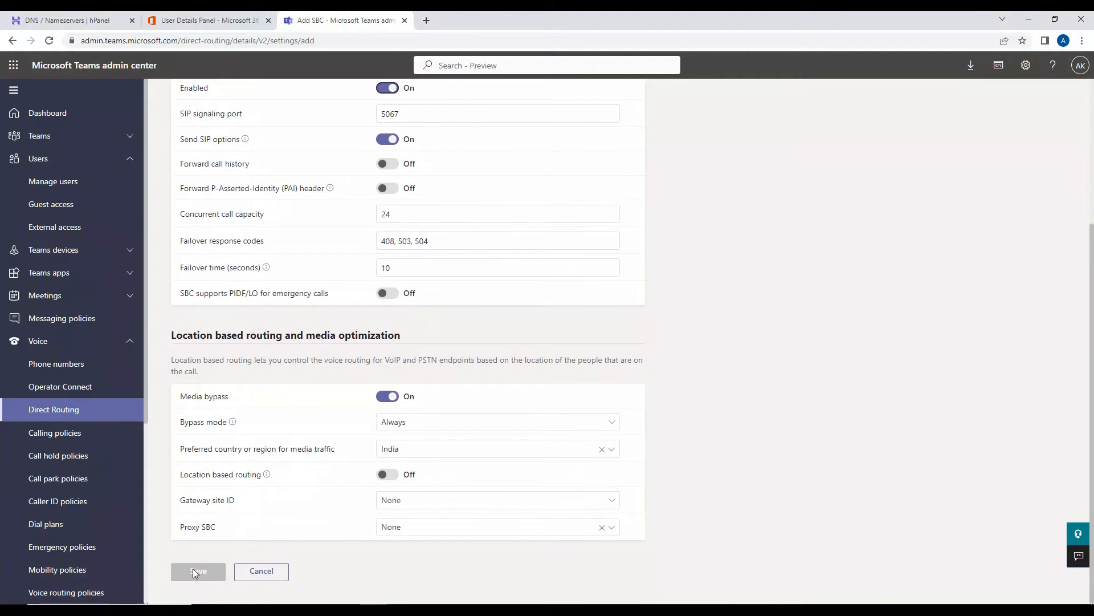
click(199, 571)
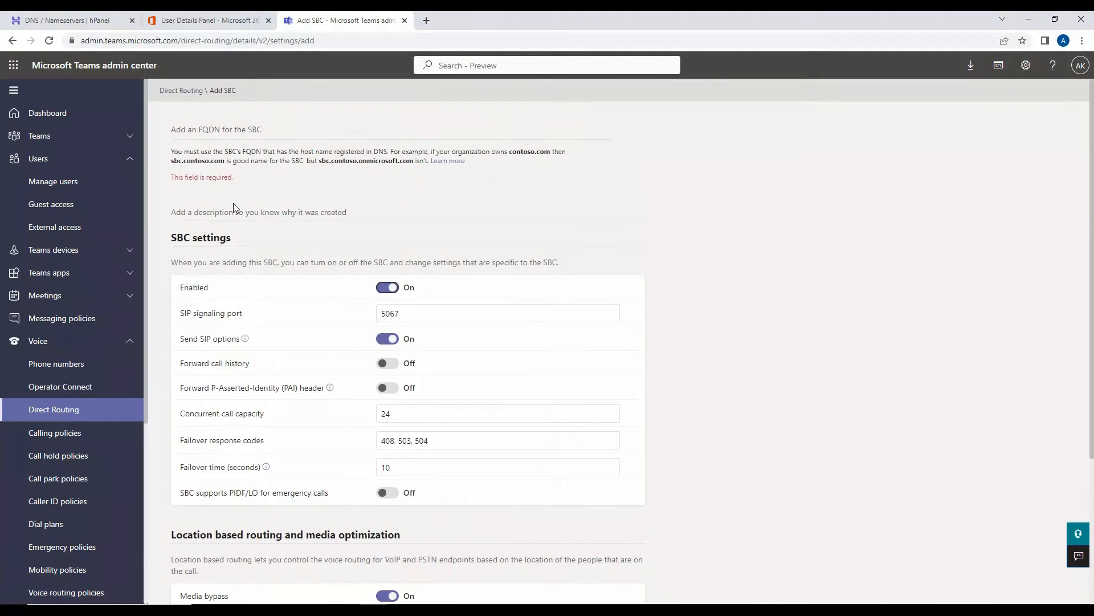
Step: Enter the FQDN sbc.uccollaboration.online, checking the domain in the DNS panel
click(389, 129)
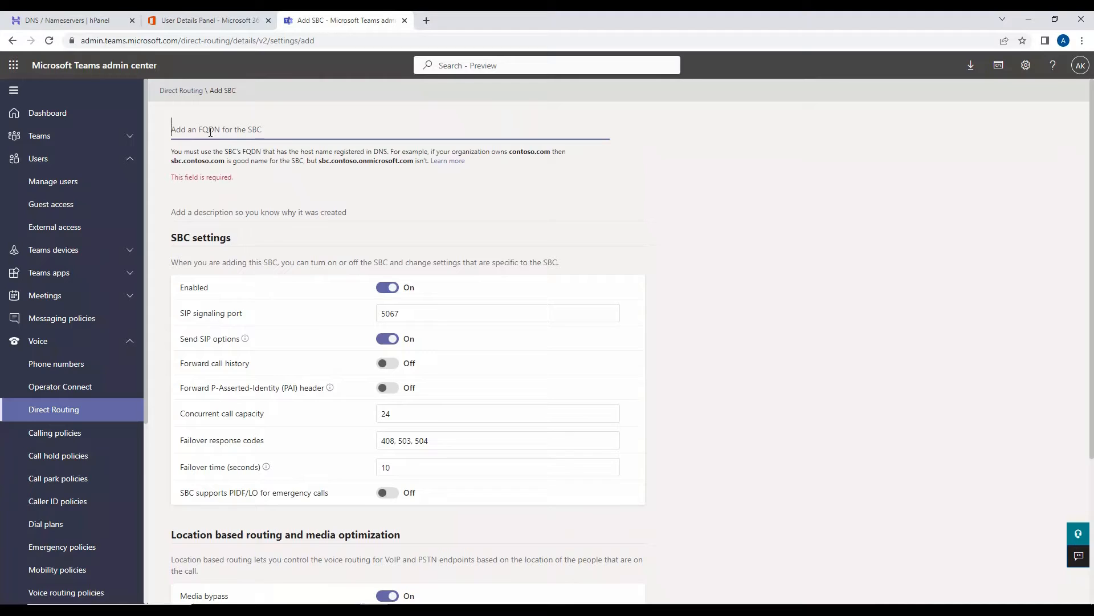
text(s)
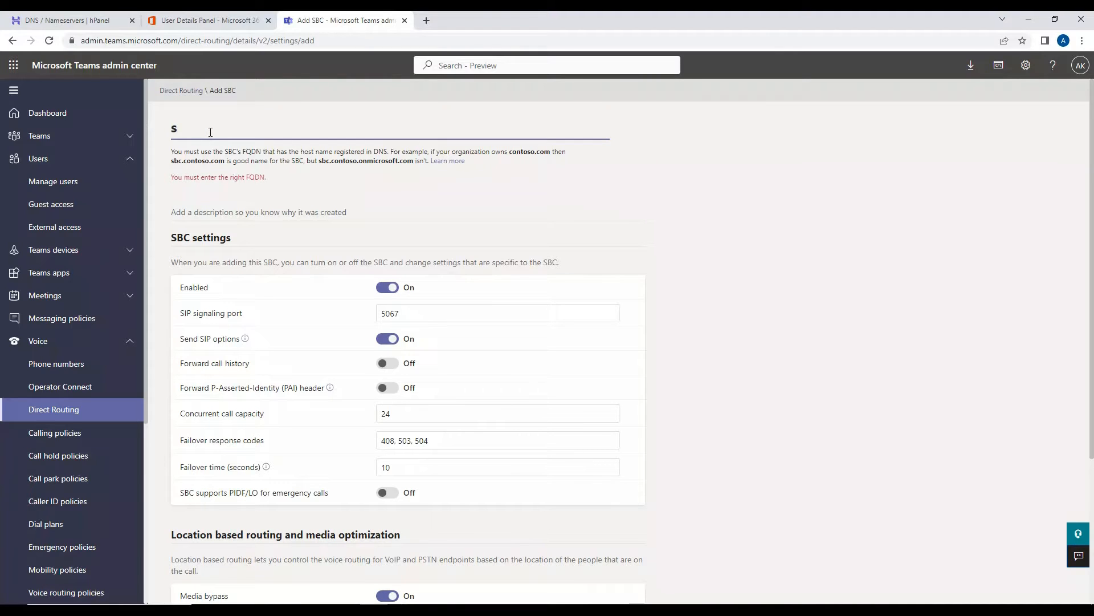
text(sbc.)
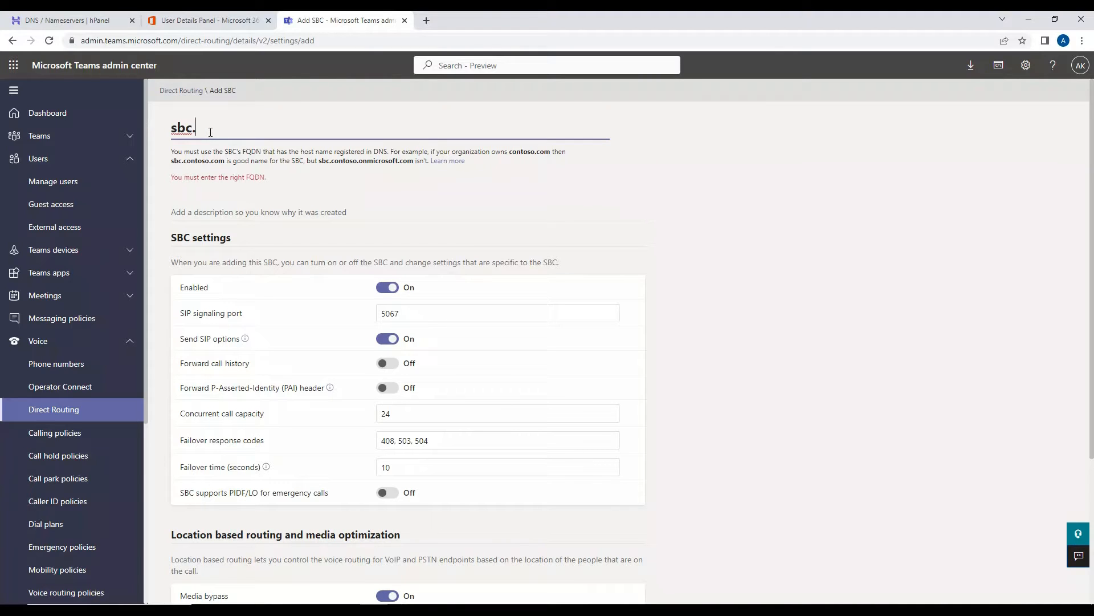
click(66, 20)
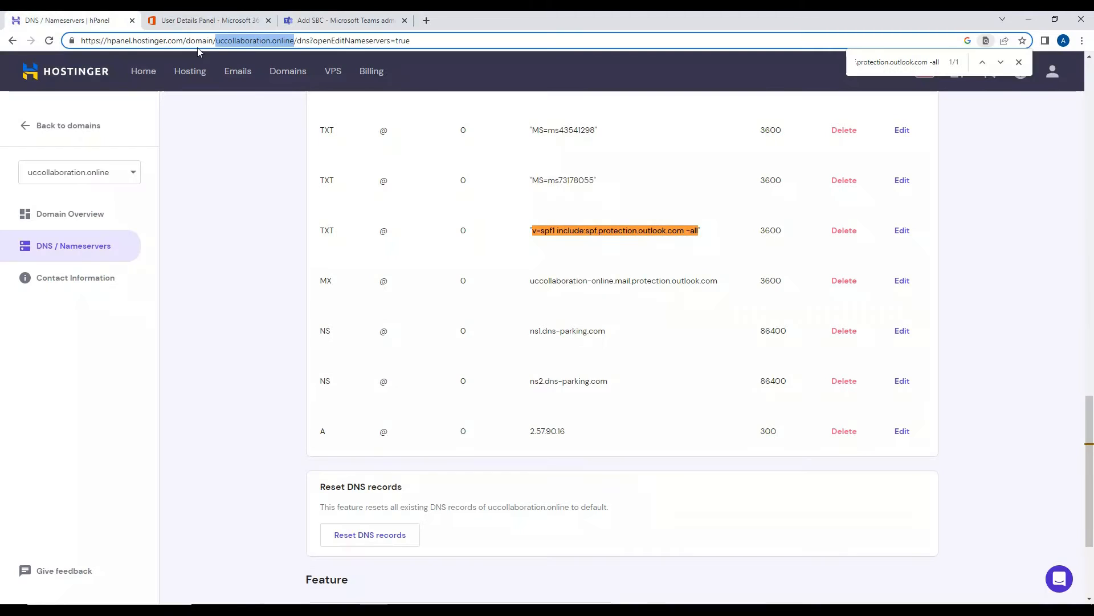
click(342, 20)
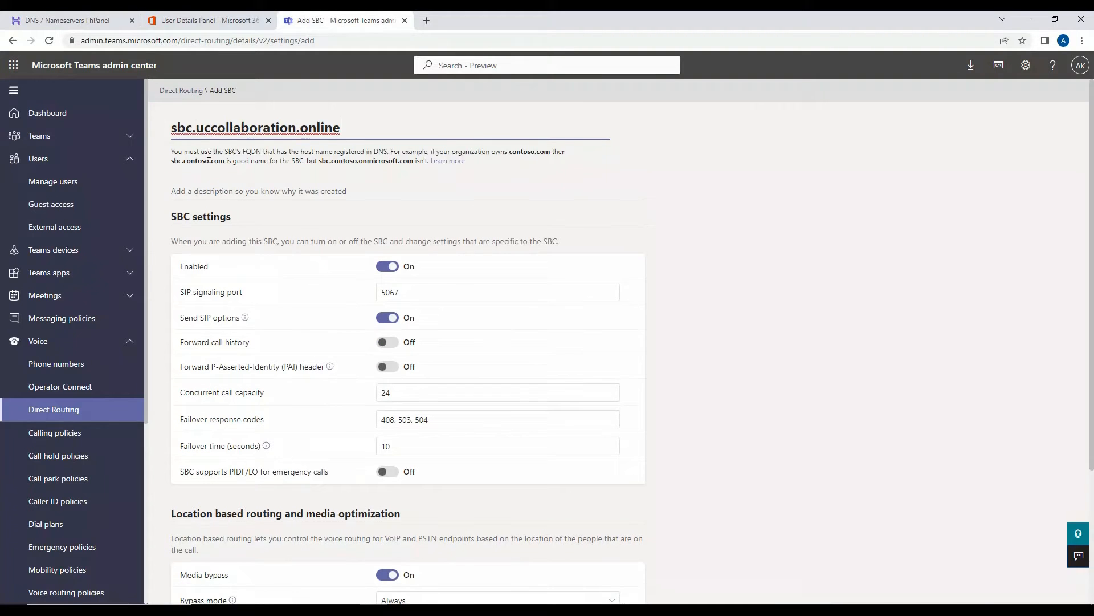
mouse_move(239, 208)
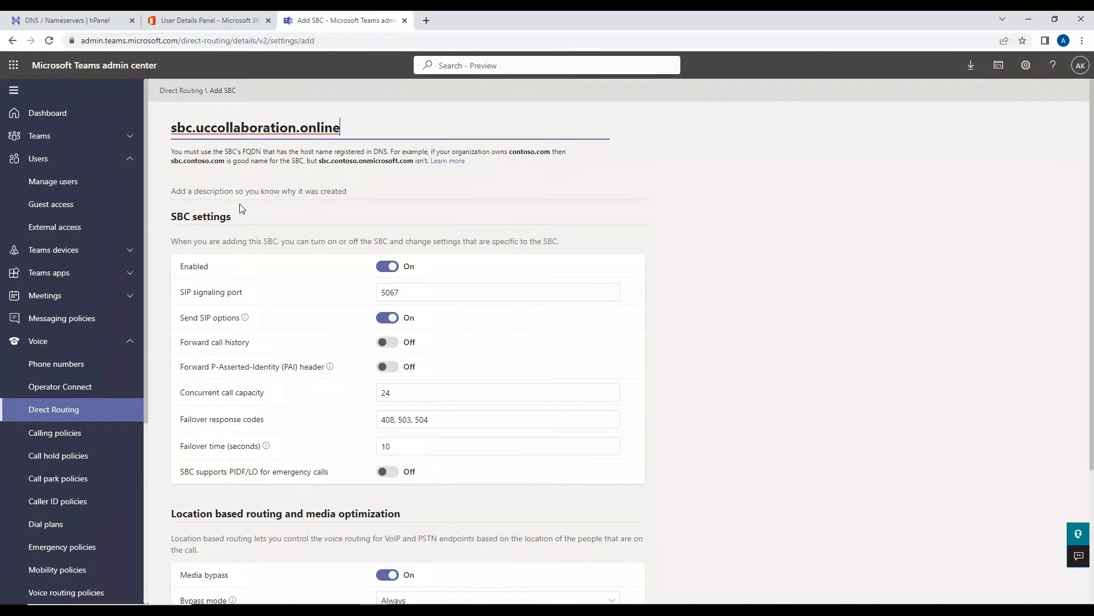
Step: Describe the SBC as 'SBC' and save it so it is listed under Direct Routing
click(258, 190)
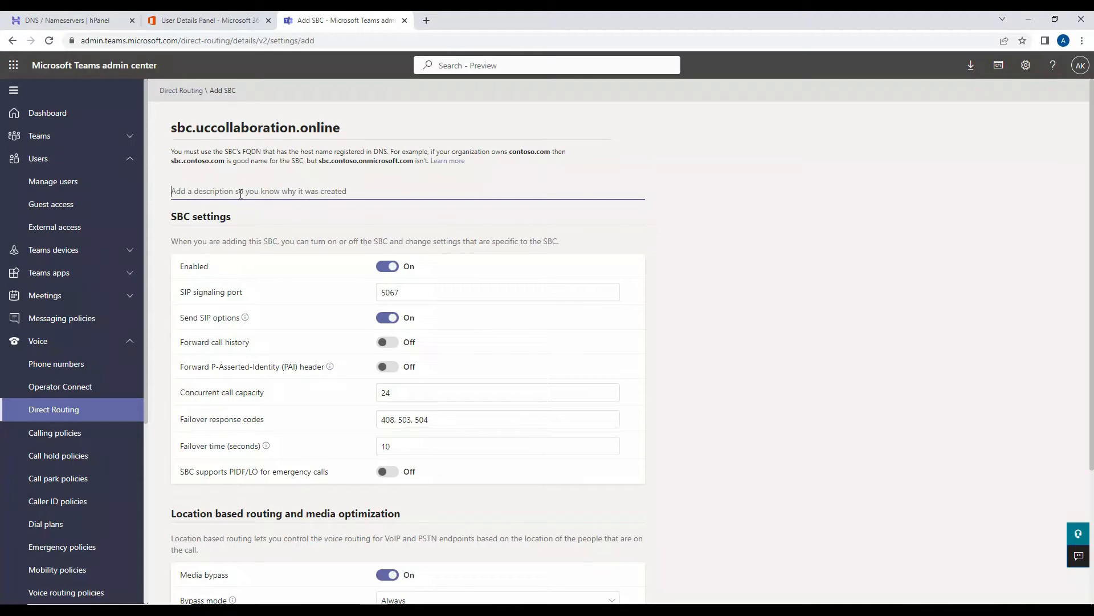
text(SBC)
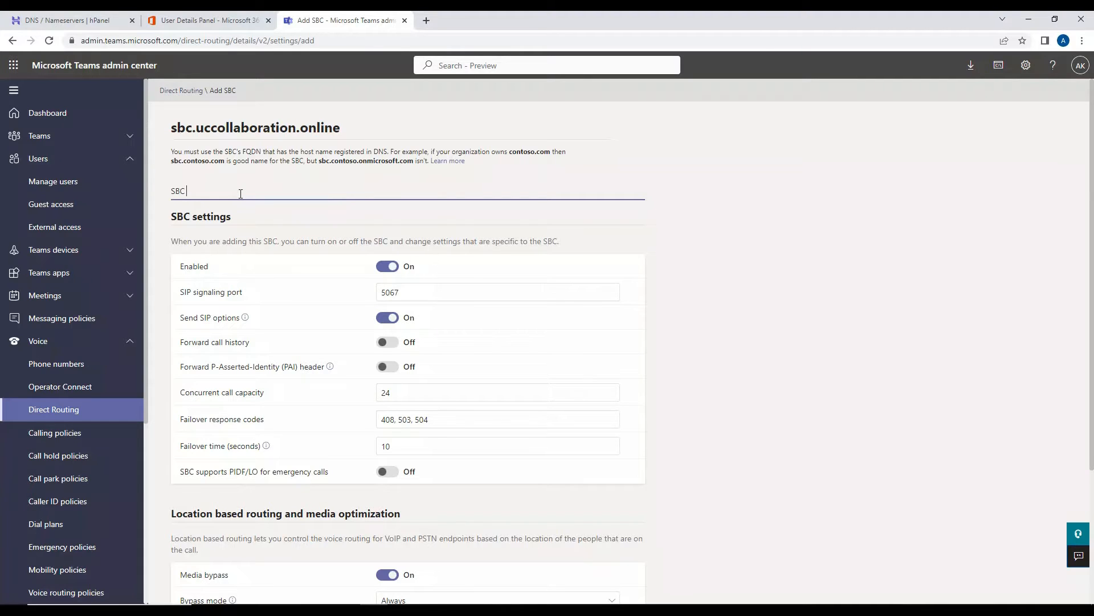
double_click(177, 190)
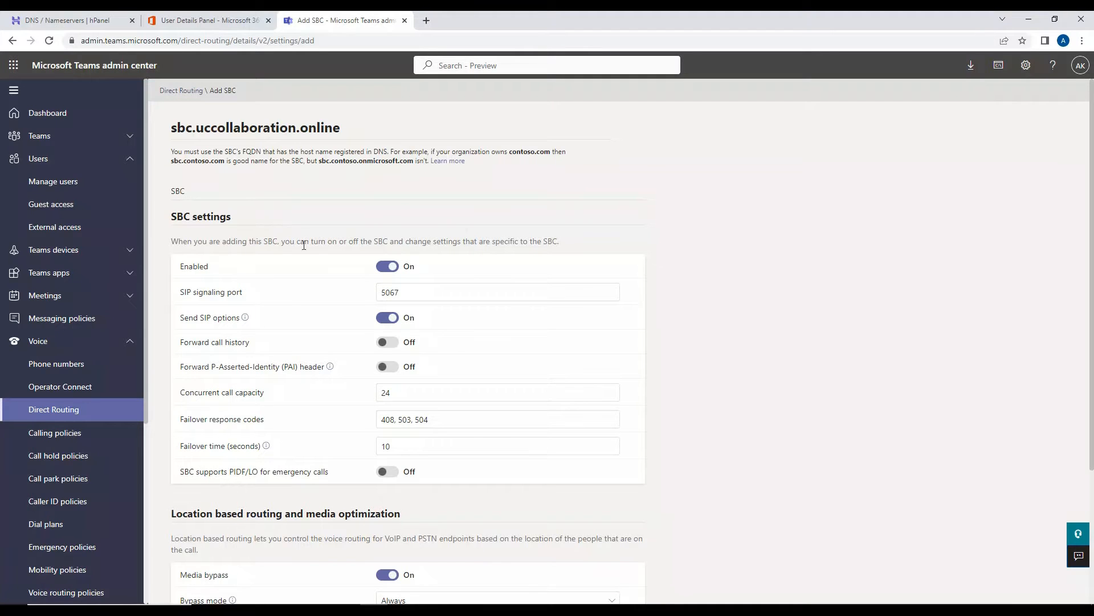
scroll(down, 3)
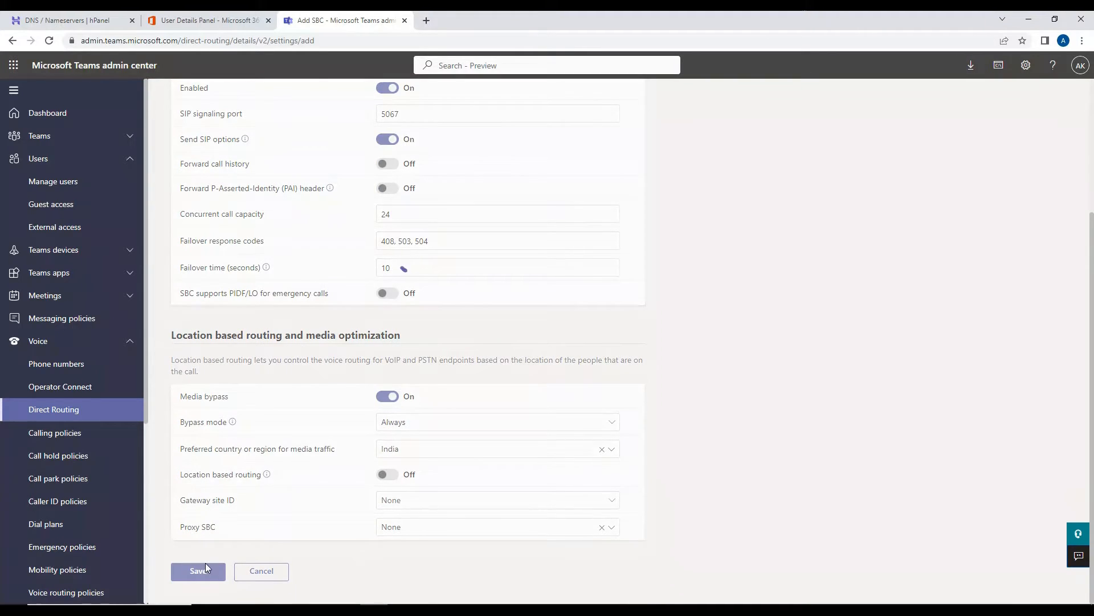
click(198, 570)
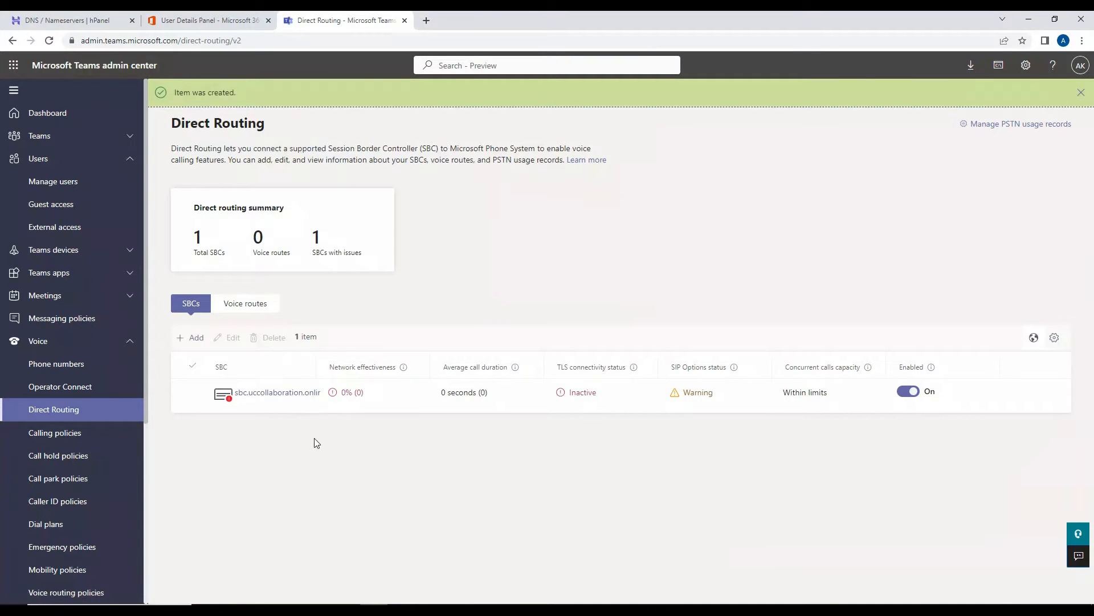
mouse_move(519, 433)
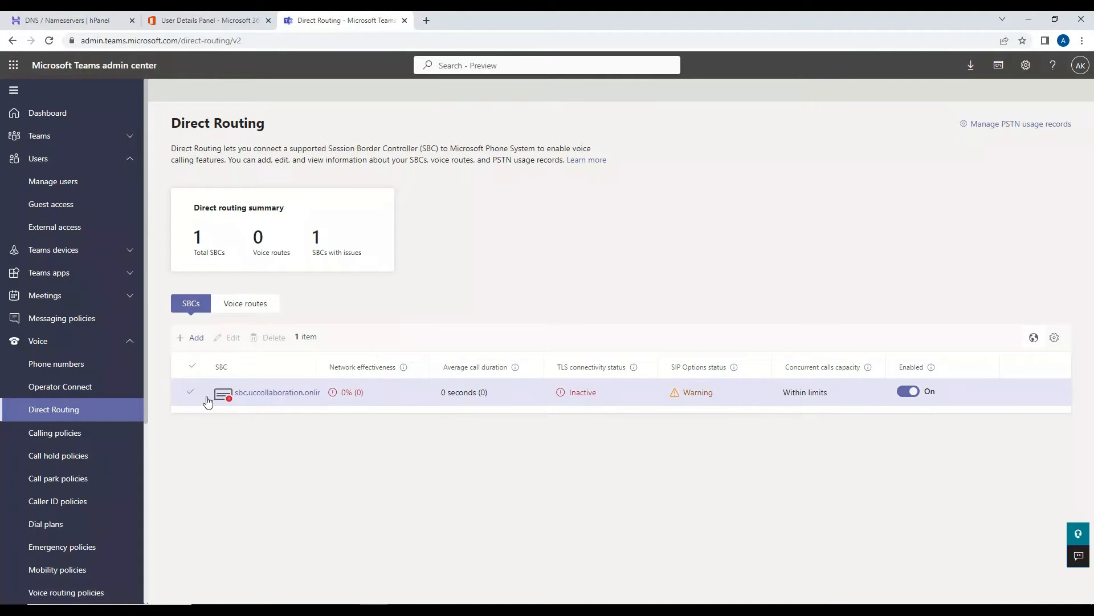
Step: Select the sbc.uccollaboration.online entry and bring up a Run dialog with cmd entered
click(190, 392)
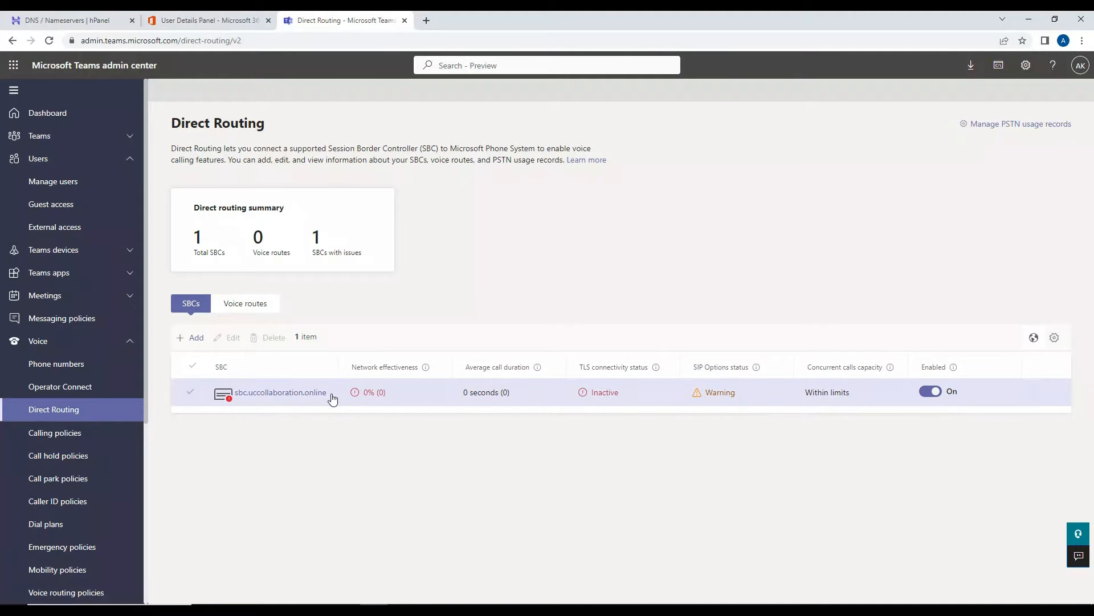
right_click(280, 392)
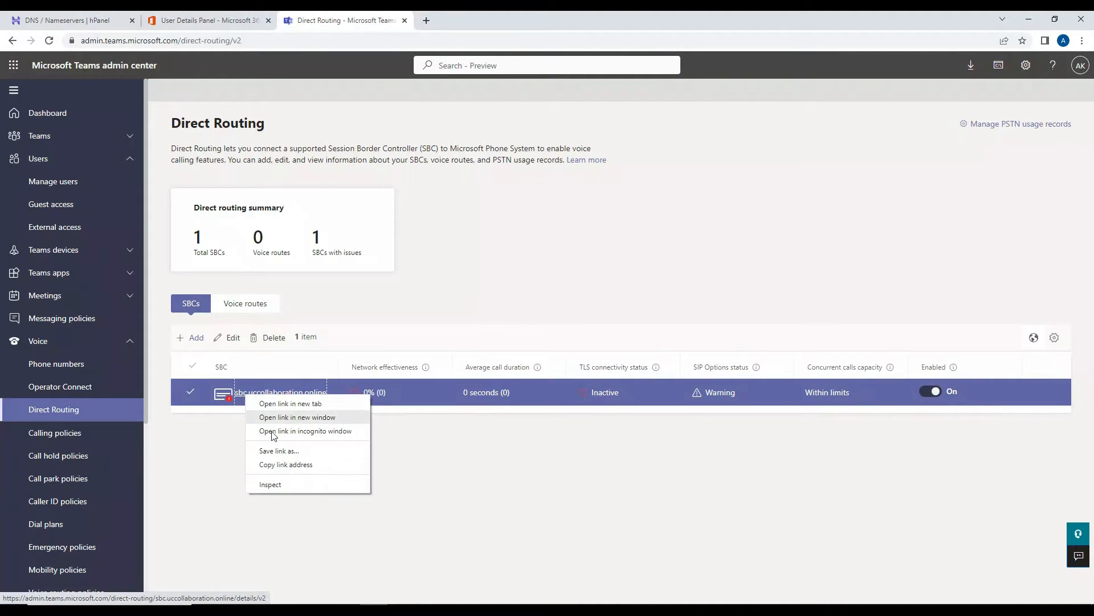
click(457, 439)
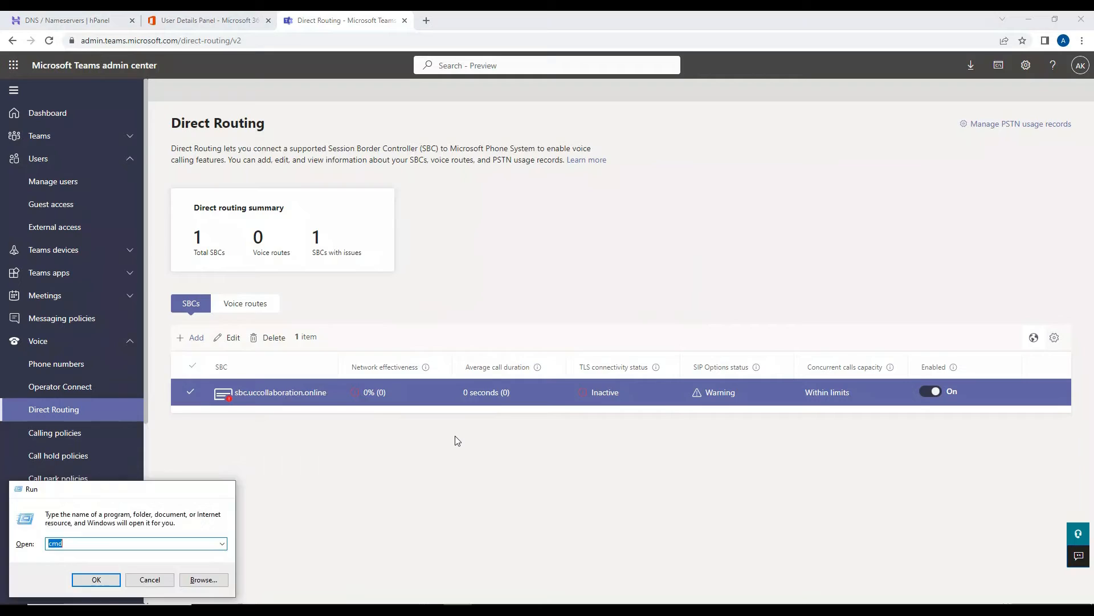
Step: Ping sbc.uccollaboration.online, see it fail to resolve, and return to the hPanel DNS records
click(96, 579)
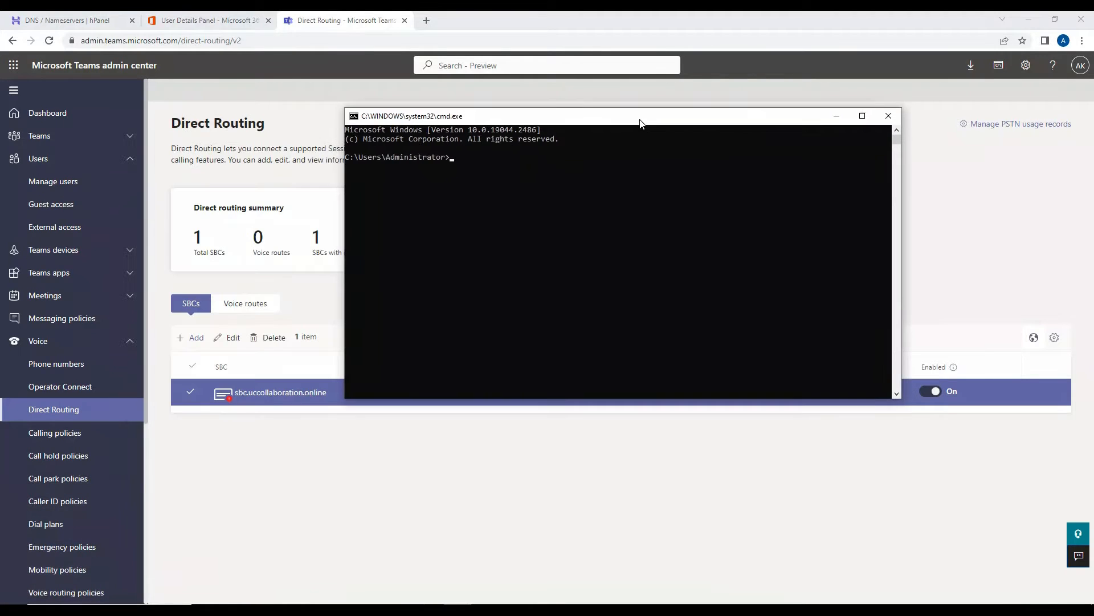
text(ping sbc.u)
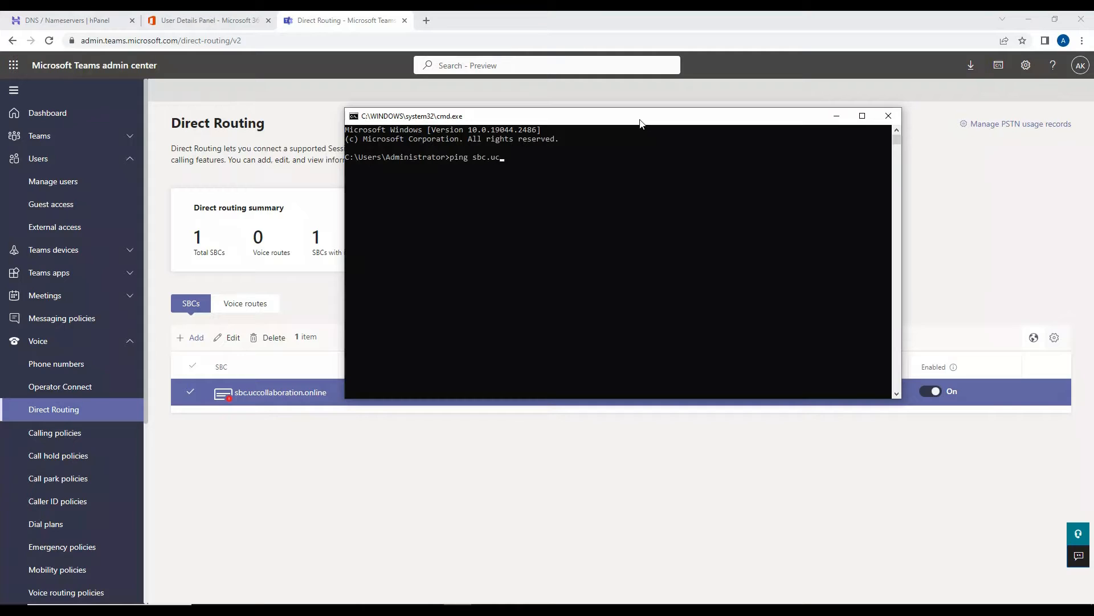
text(collaboration)
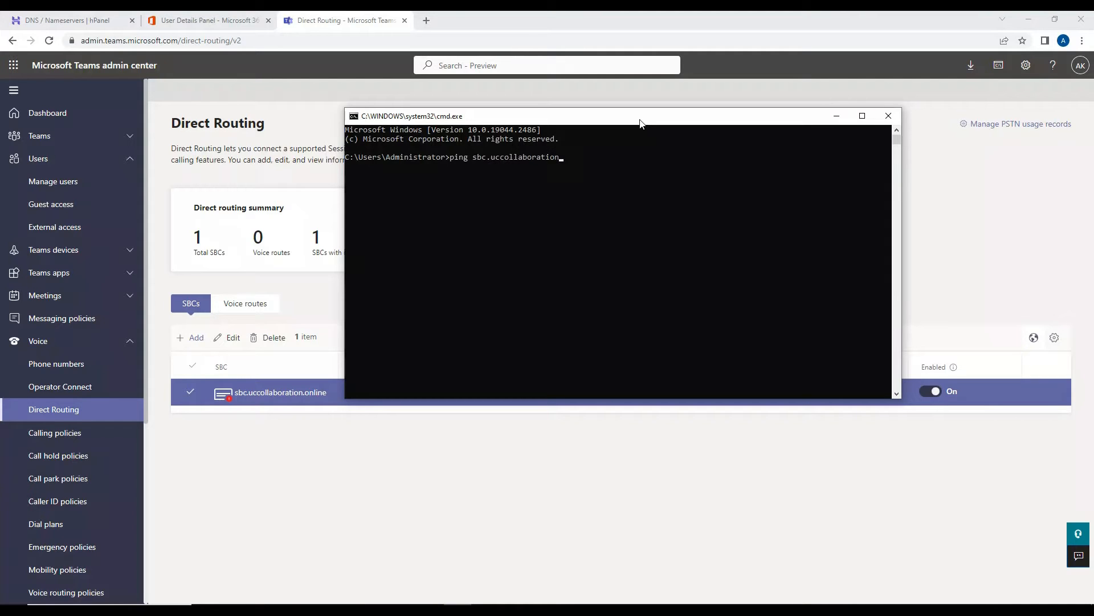
text(online\)
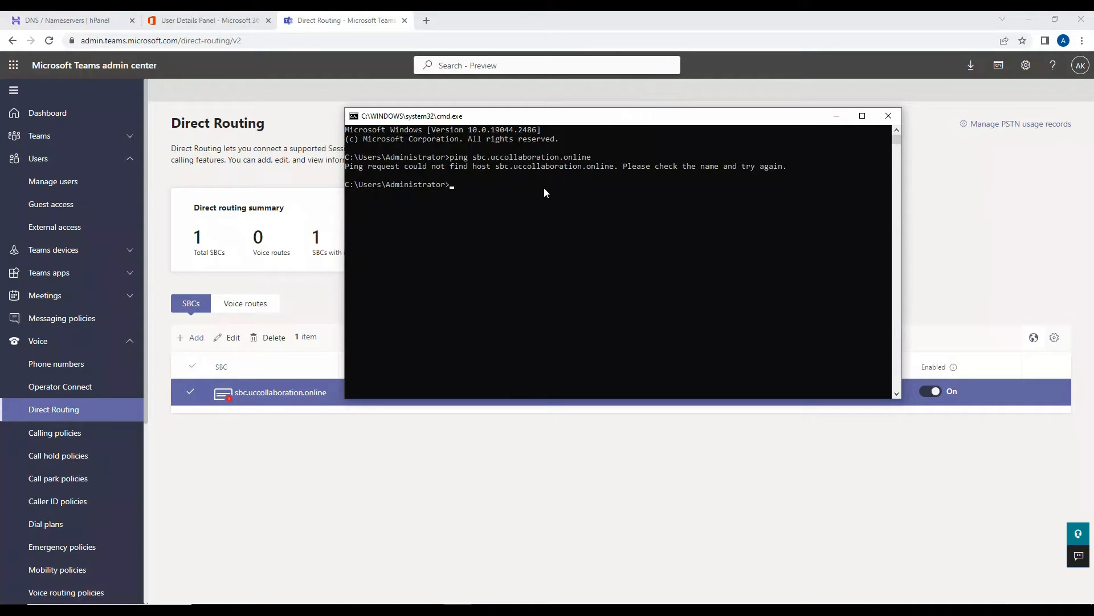
mouse_move(523, 197)
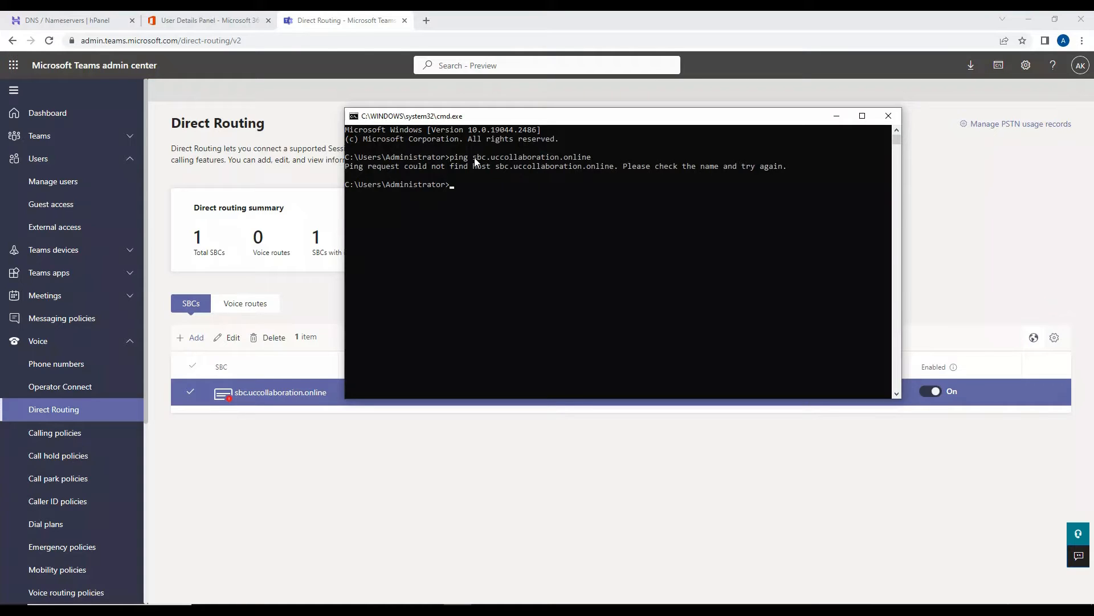
mouse_move(493, 161)
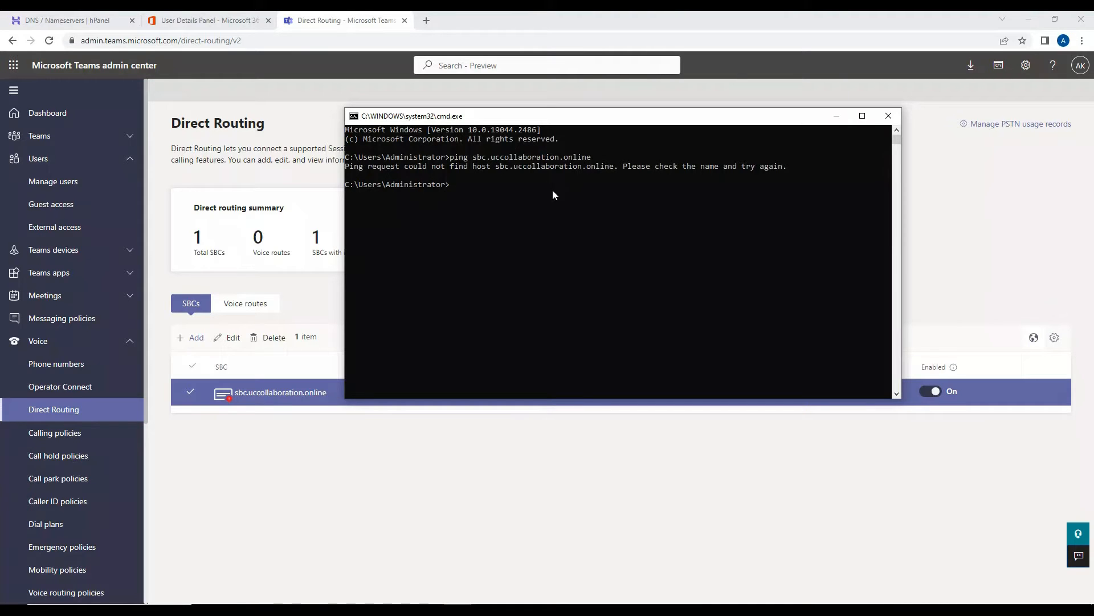
click(70, 20)
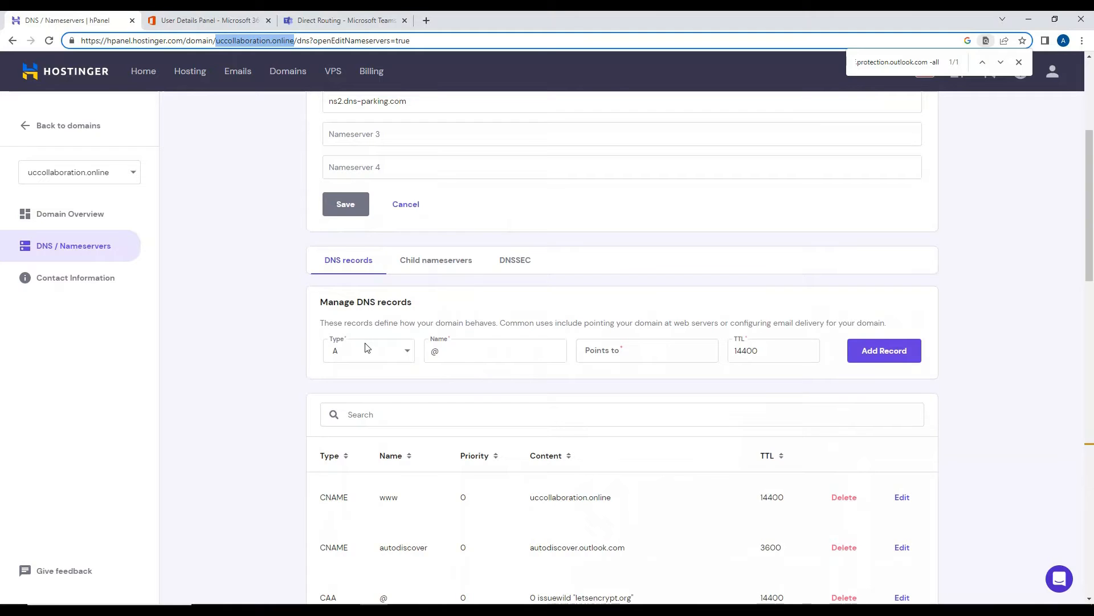
Step: Fill in an A record named sbc pointing to 4.2.2.2 with TTL 3600
click(368, 350)
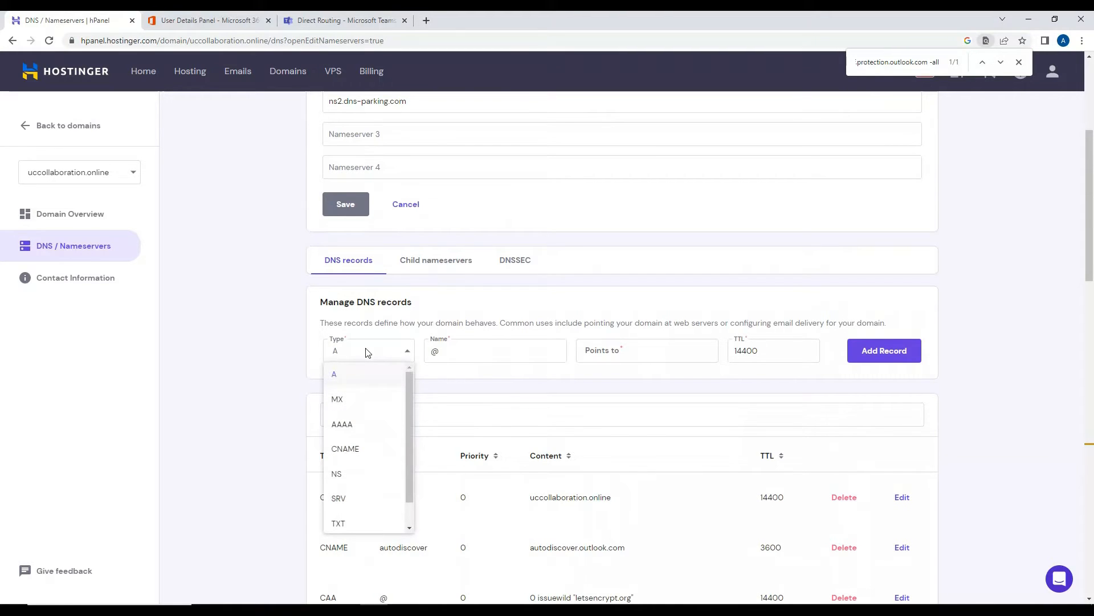
click(333, 374)
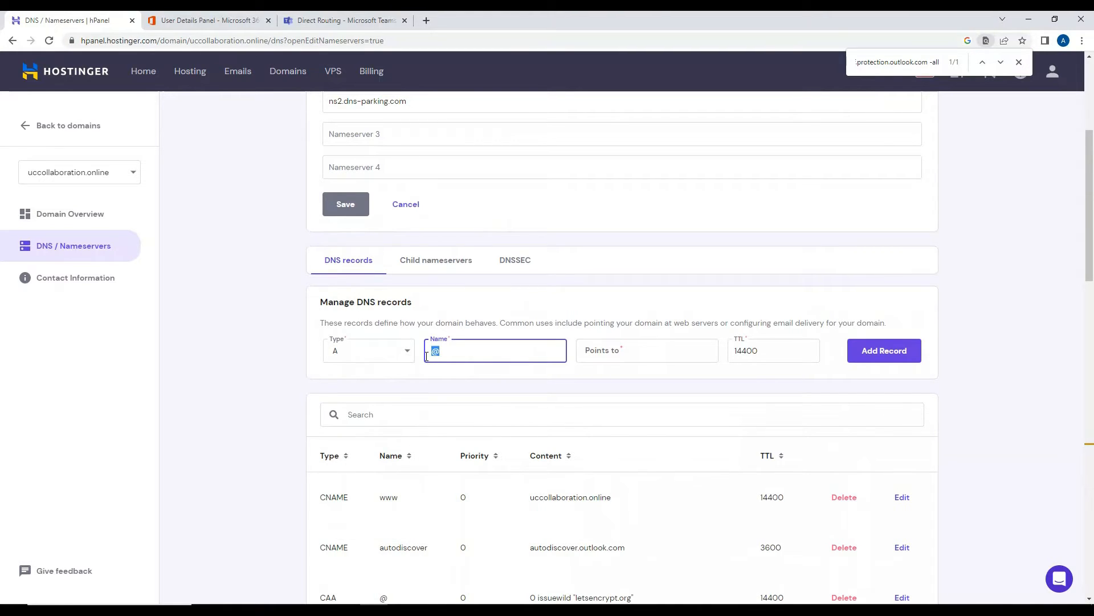
text(sbc.uccollaboration.online)
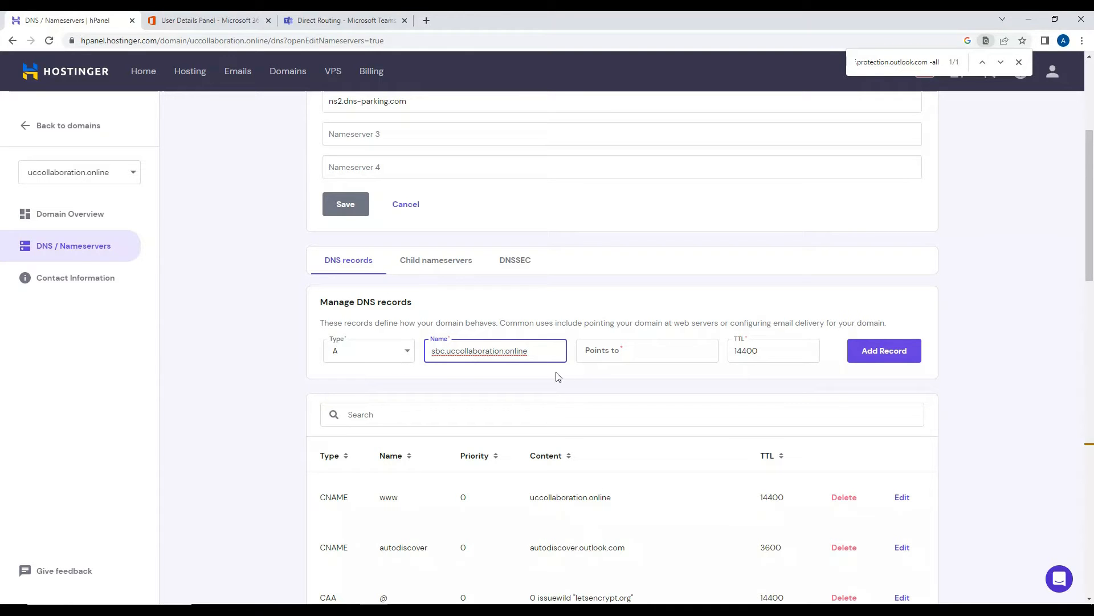
click(646, 351)
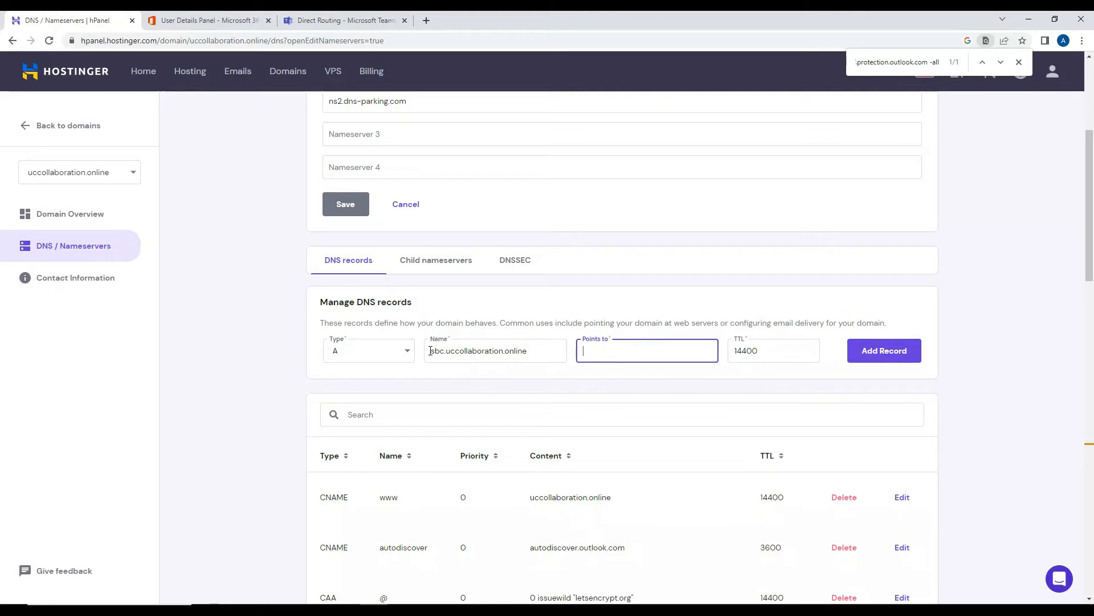
triple_click(495, 350)
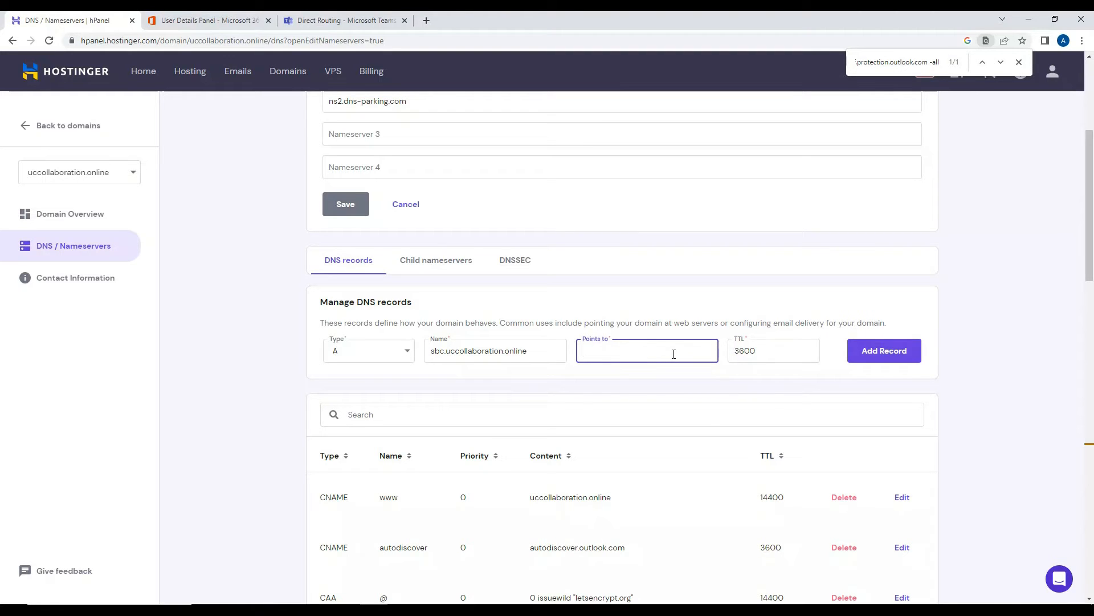
text(1.1.1.1)
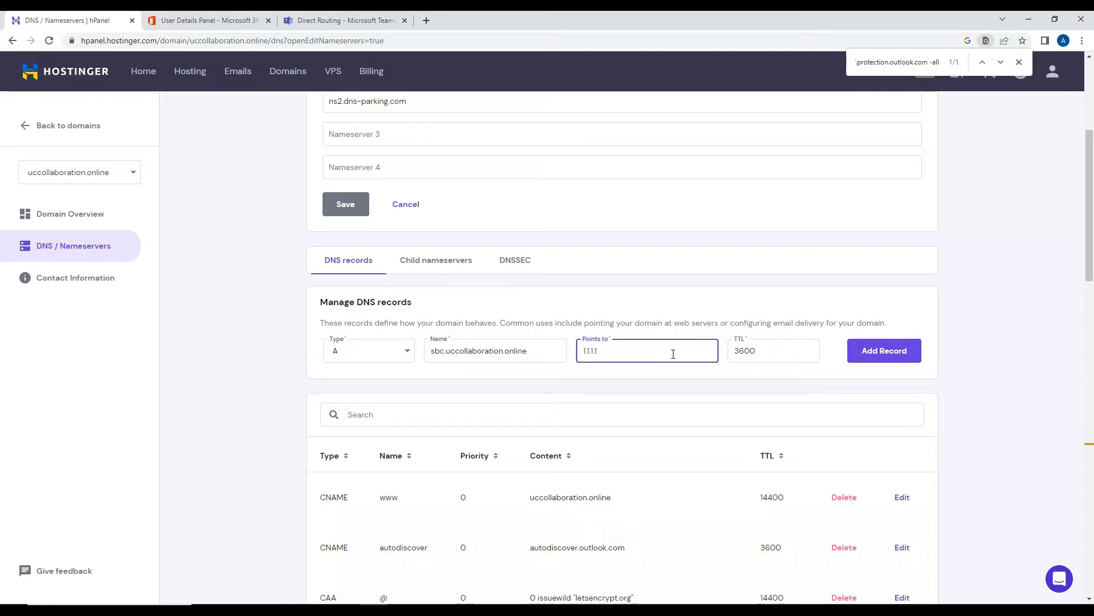
text(4.2.2.2)
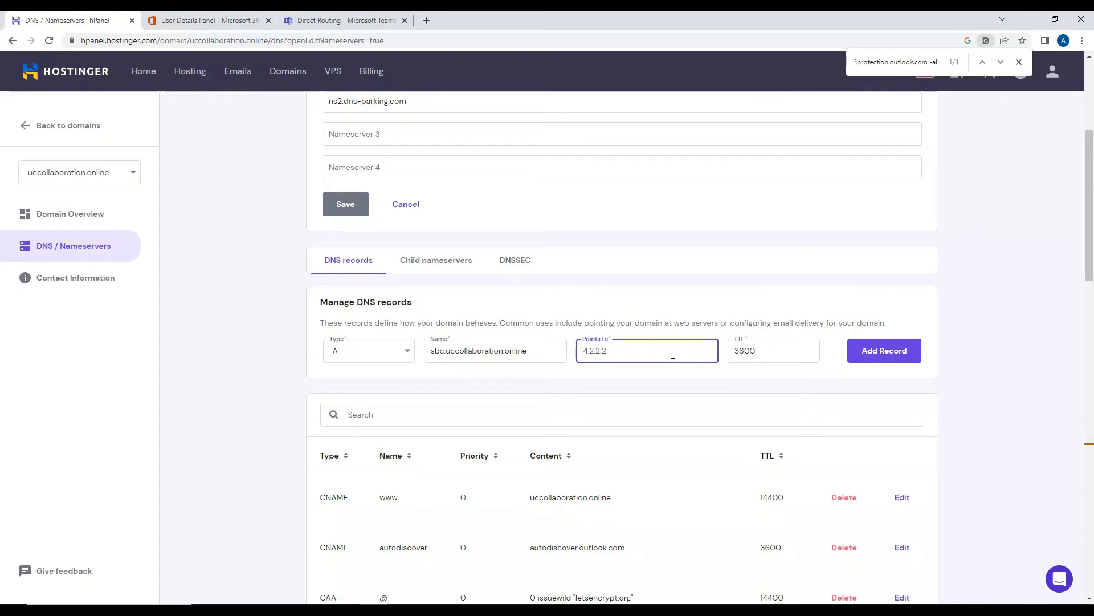
mouse_move(883, 351)
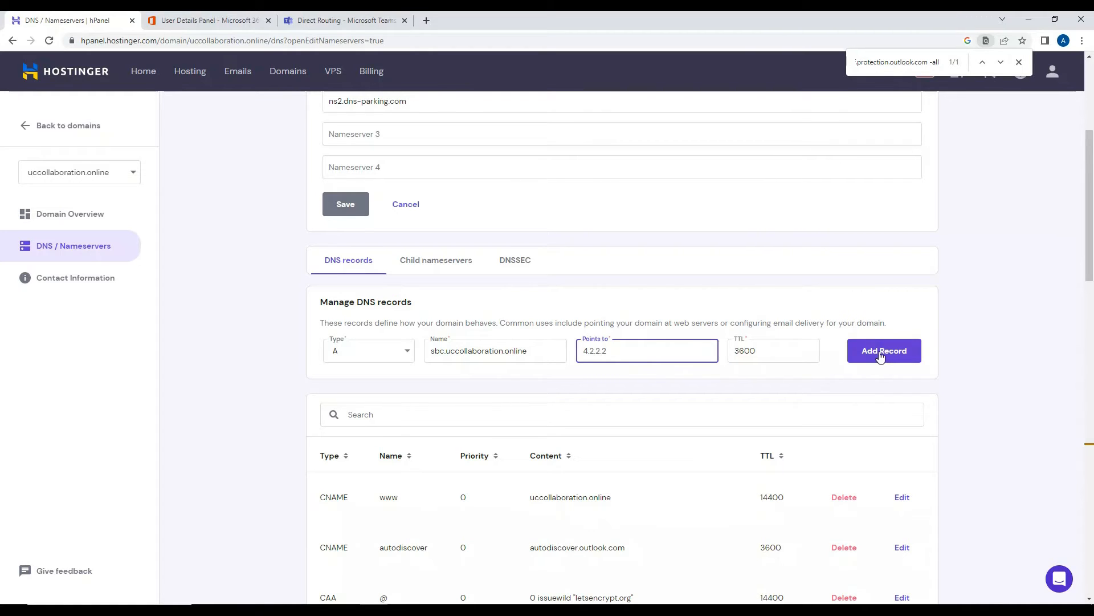
Step: Add the sbc A record so it is listed and confirmed as created
click(884, 351)
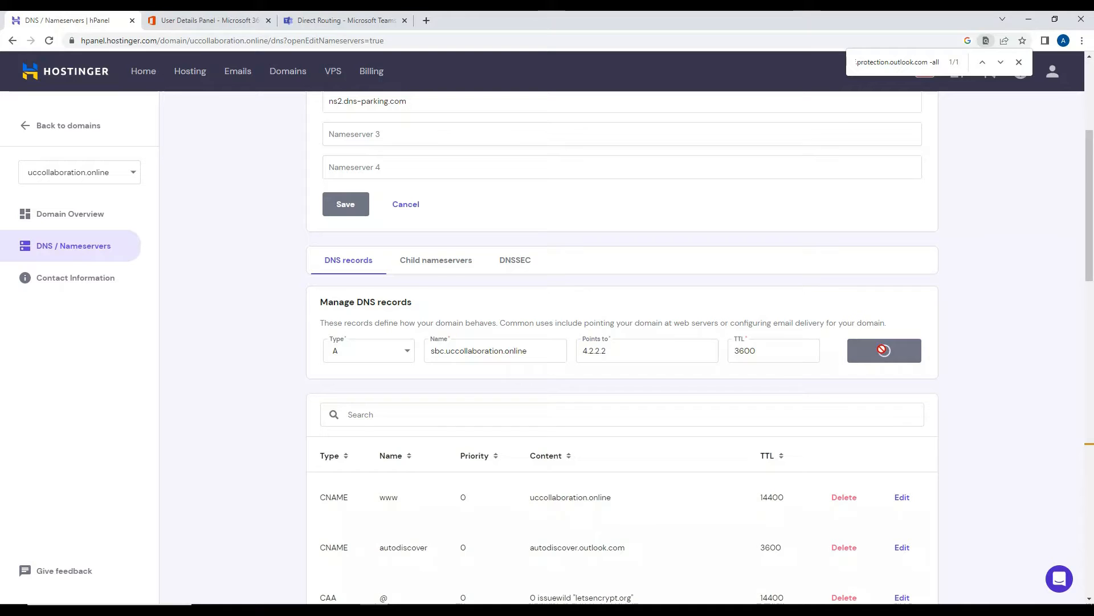
click(882, 350)
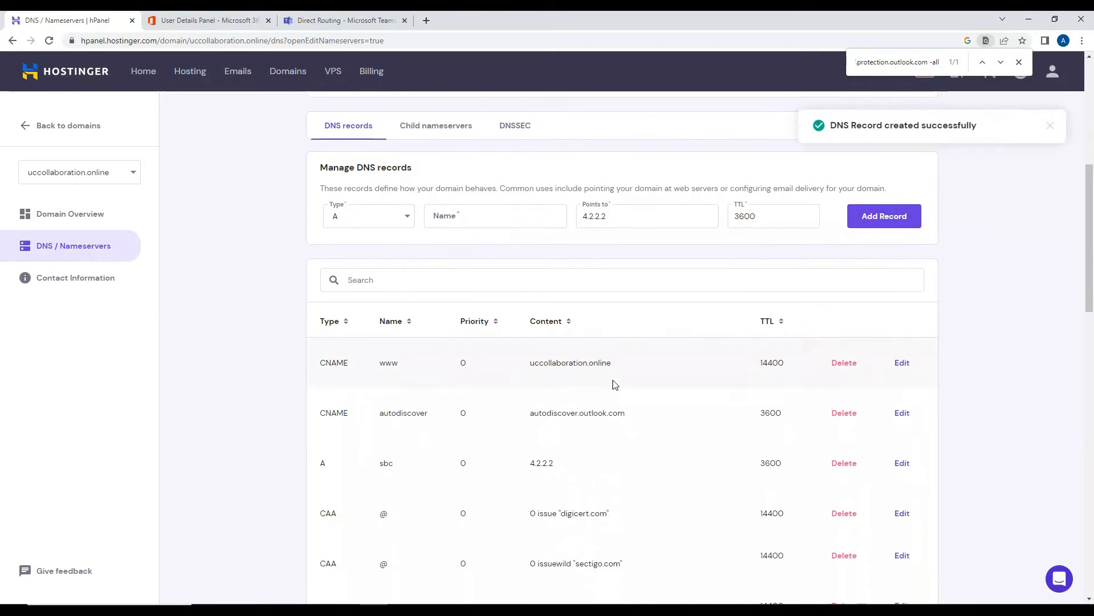
Step: Rerun the ping to see sbc.uccollaboration.online reply from 4.2.2.2, then stop it
scroll(down, 3)
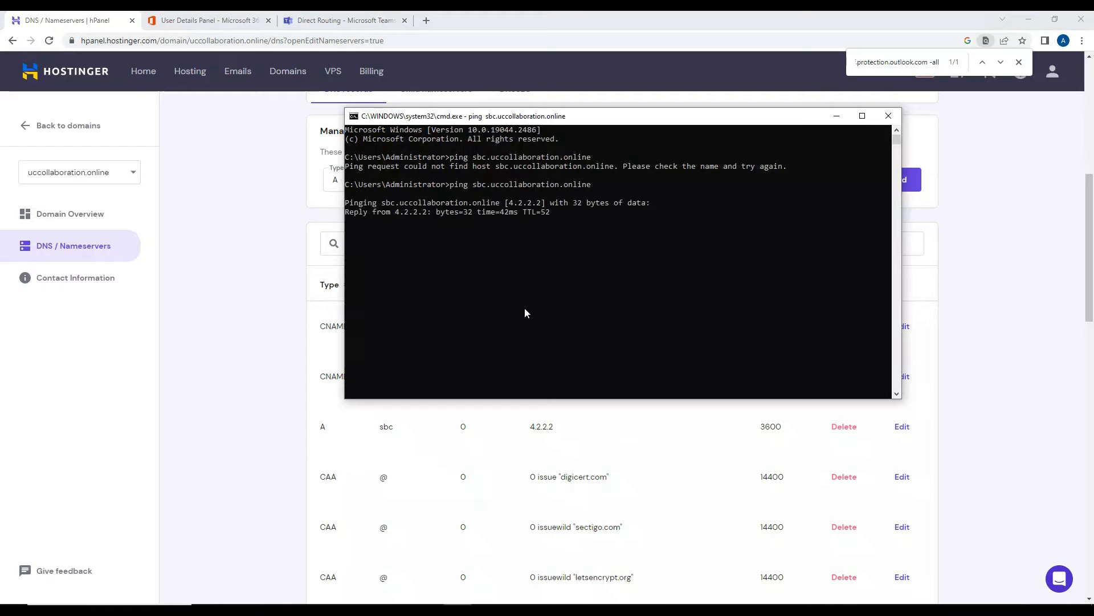
key(ctrl+c)
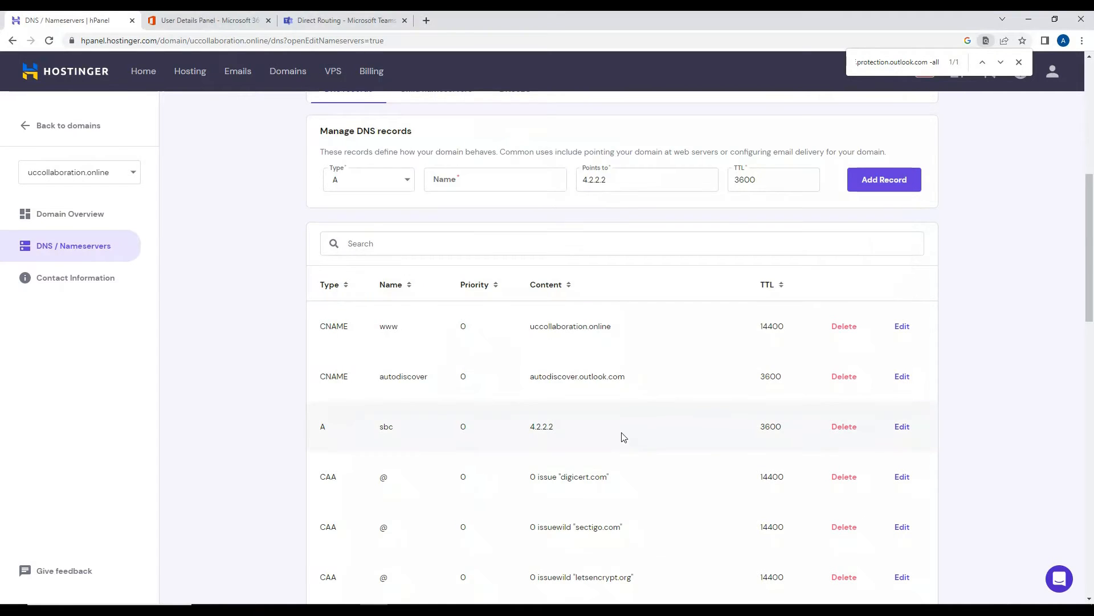
mouse_move(619, 401)
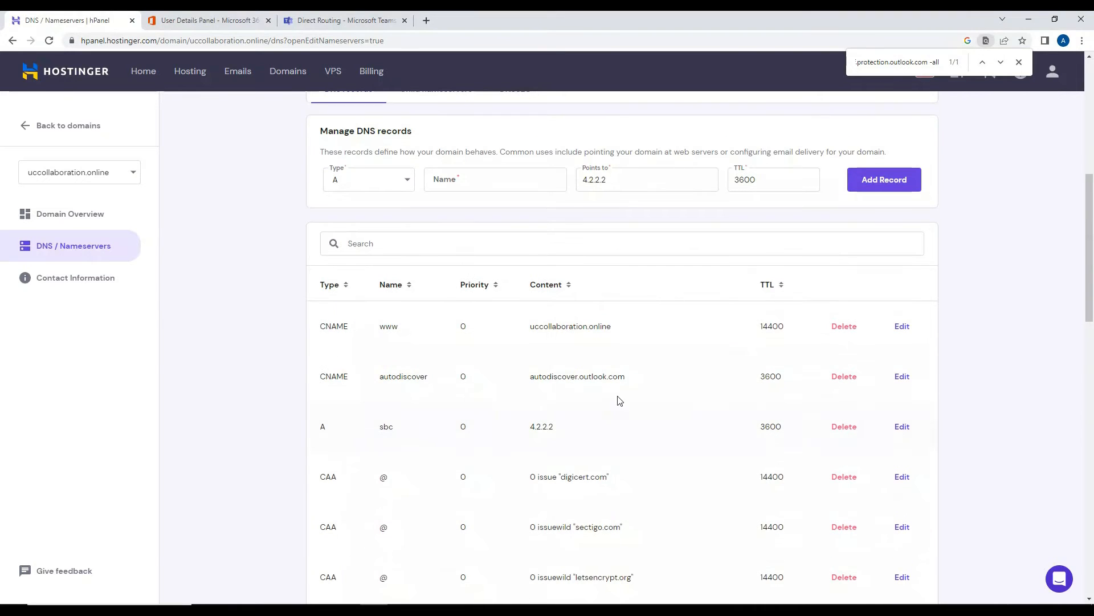
mouse_move(618, 389)
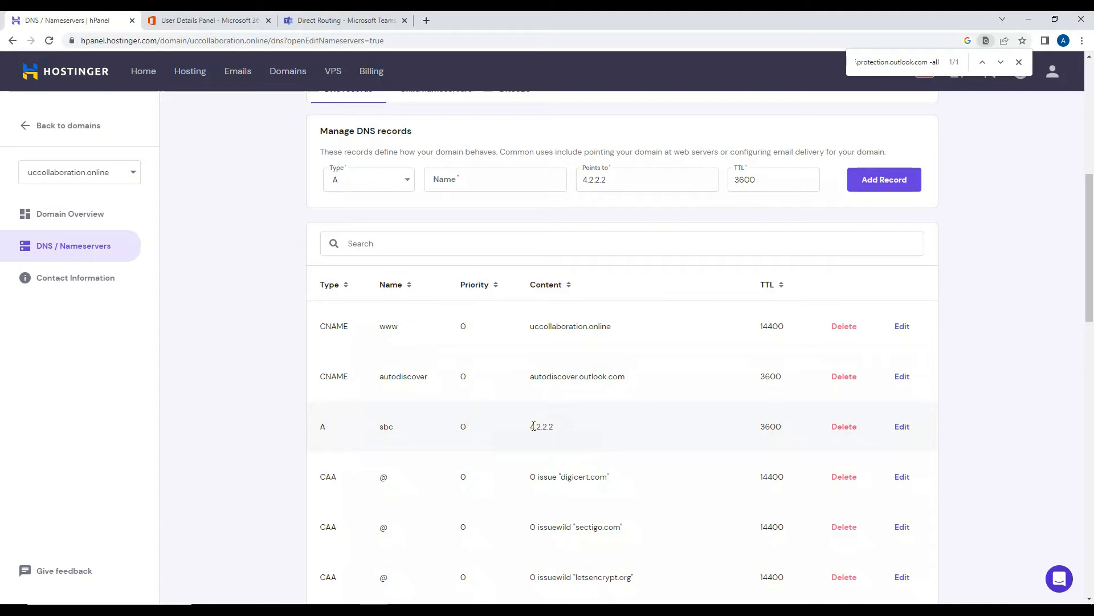
Step: Check the sbc record's address 4.2.2.2 and return to the Teams Direct Routing page
double_click(541, 427)
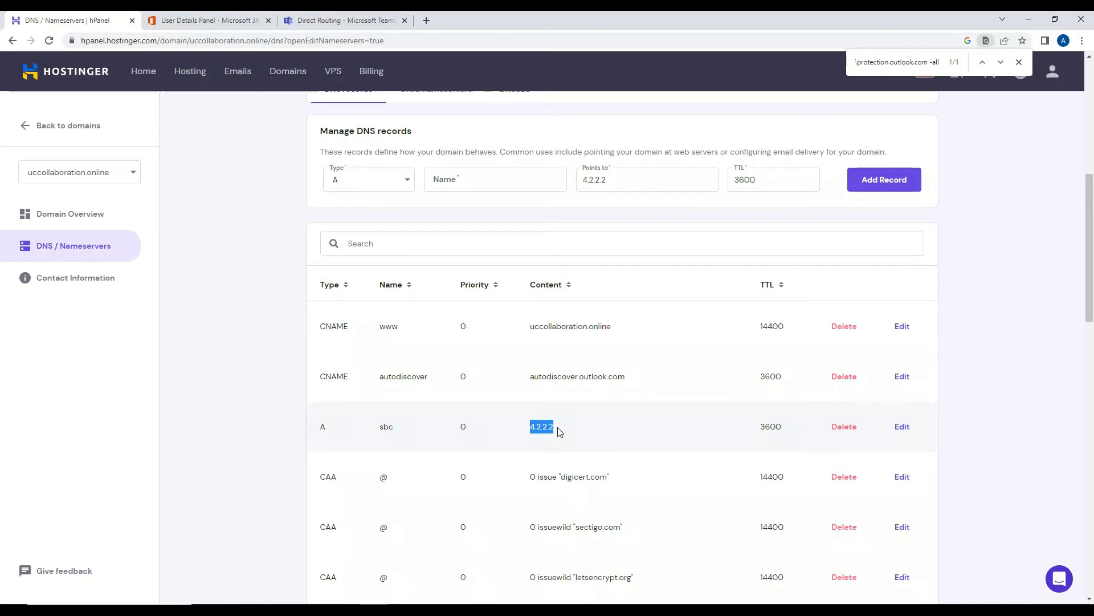
mouse_move(563, 437)
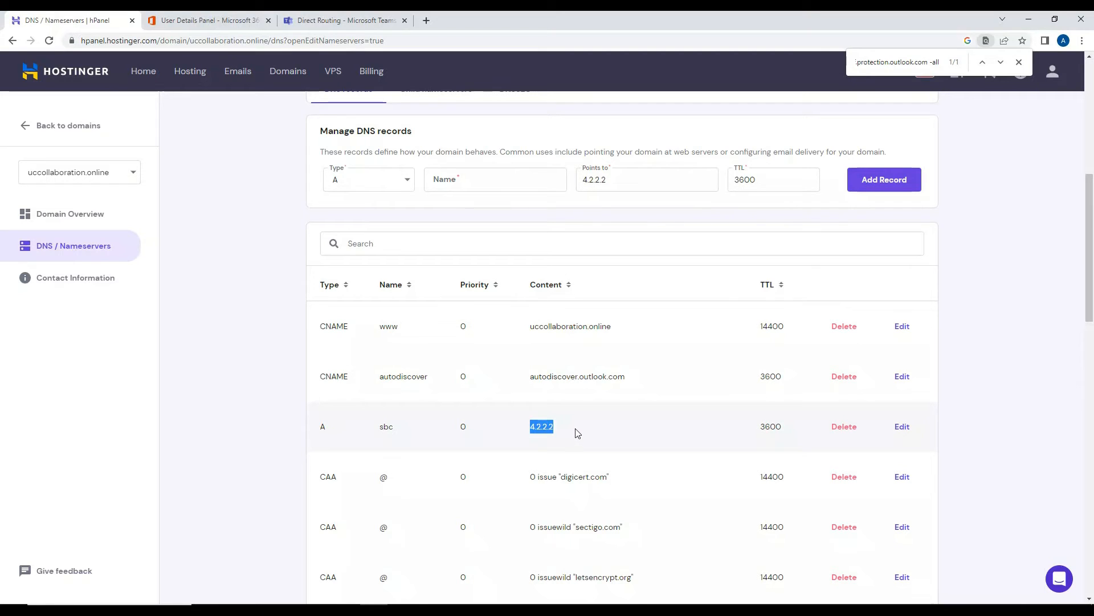
mouse_move(587, 431)
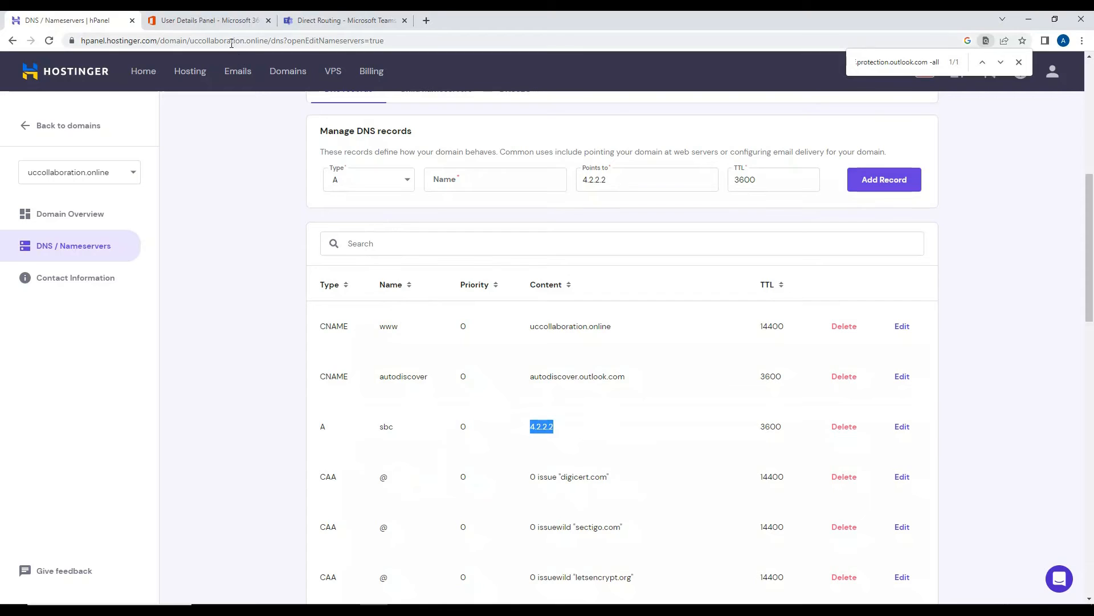
click(343, 19)
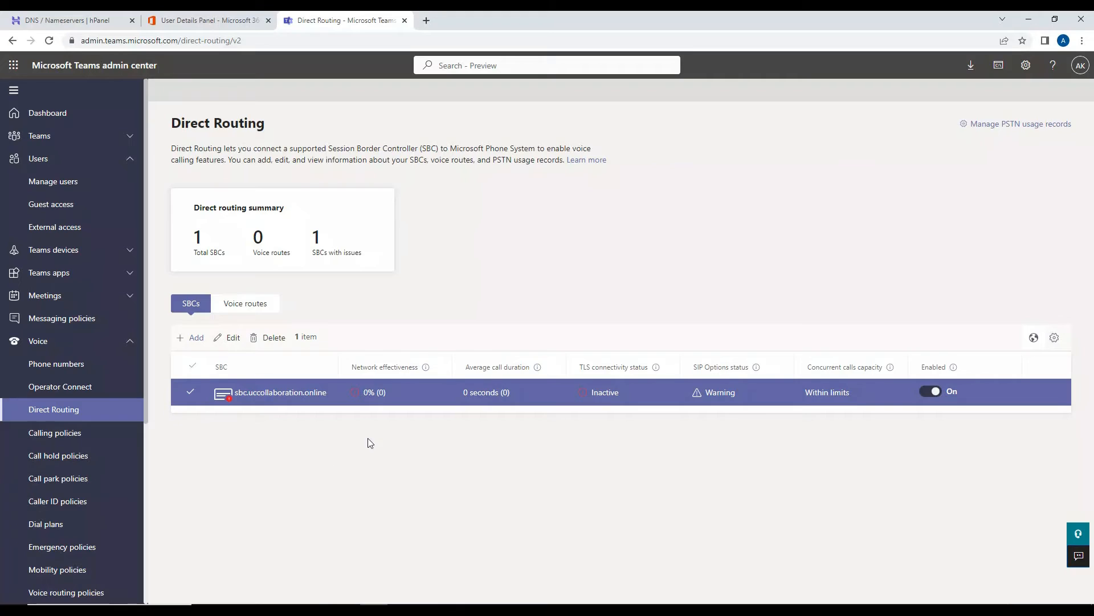
mouse_move(482, 404)
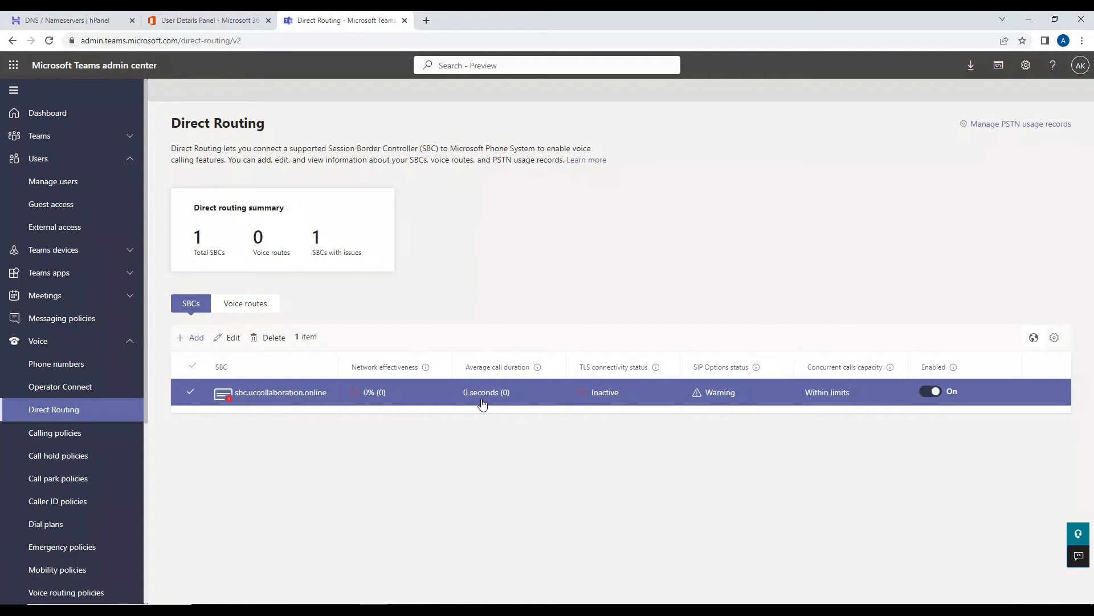
mouse_move(454, 401)
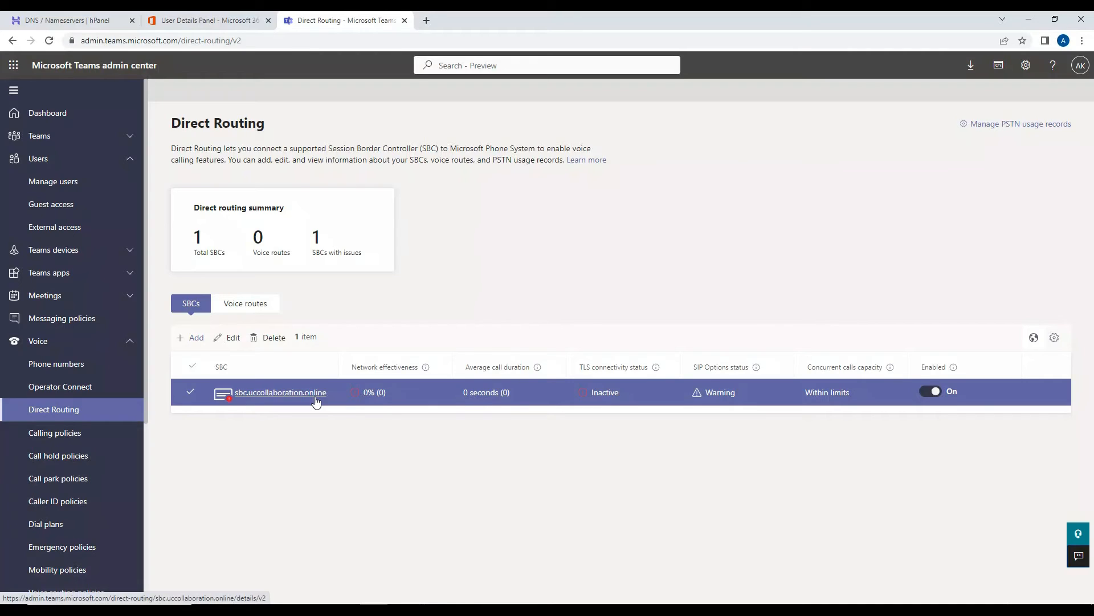
mouse_move(305, 420)
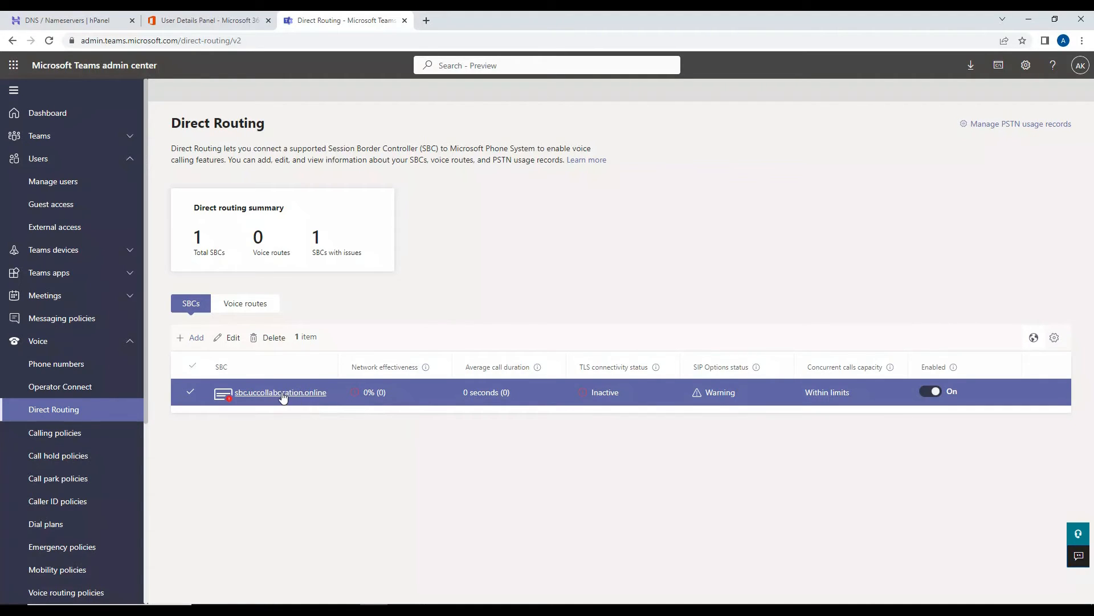
mouse_move(293, 399)
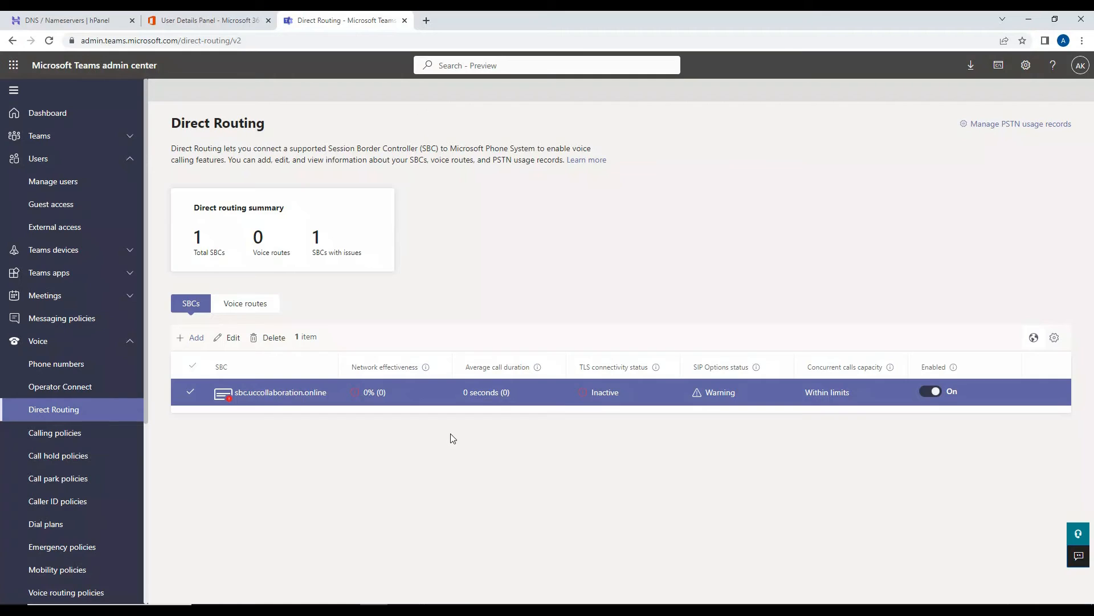
mouse_move(272, 330)
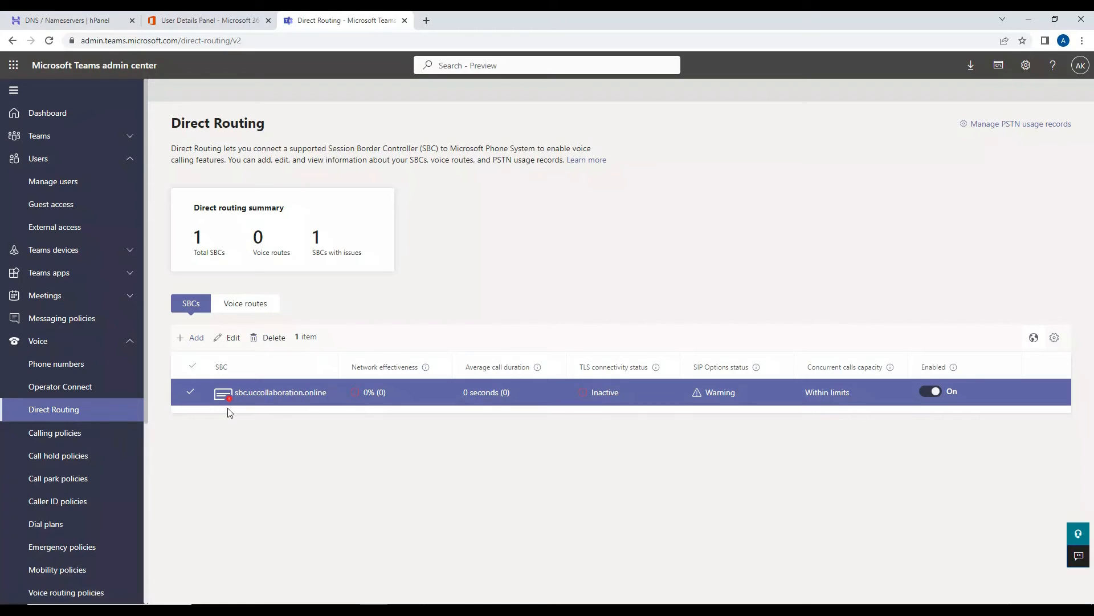
mouse_move(281, 392)
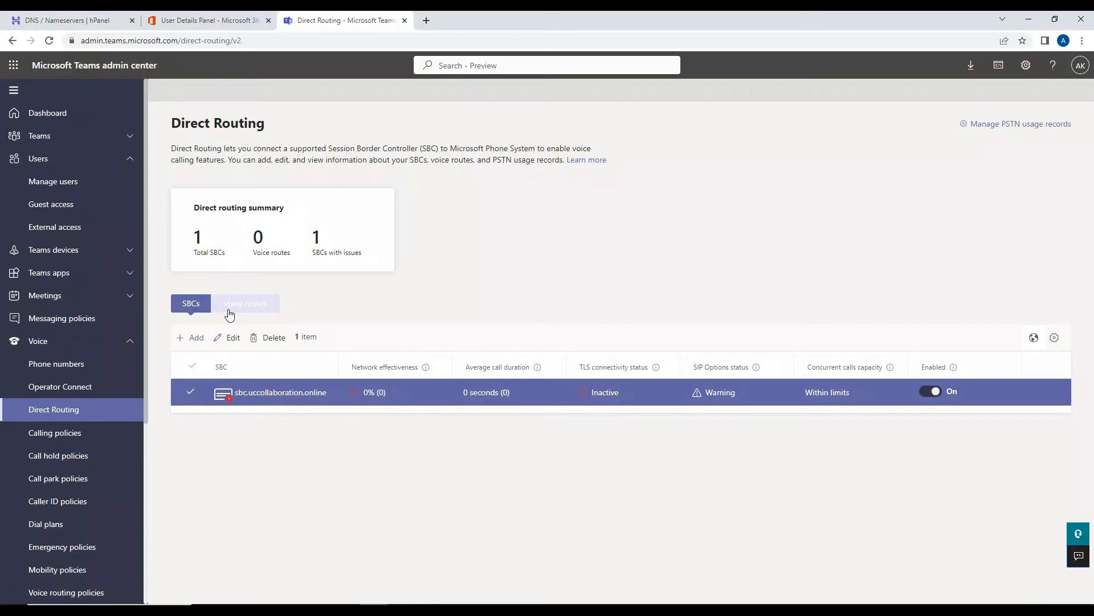
Step: Start a new voice route named 'Calls to SBC'
click(244, 302)
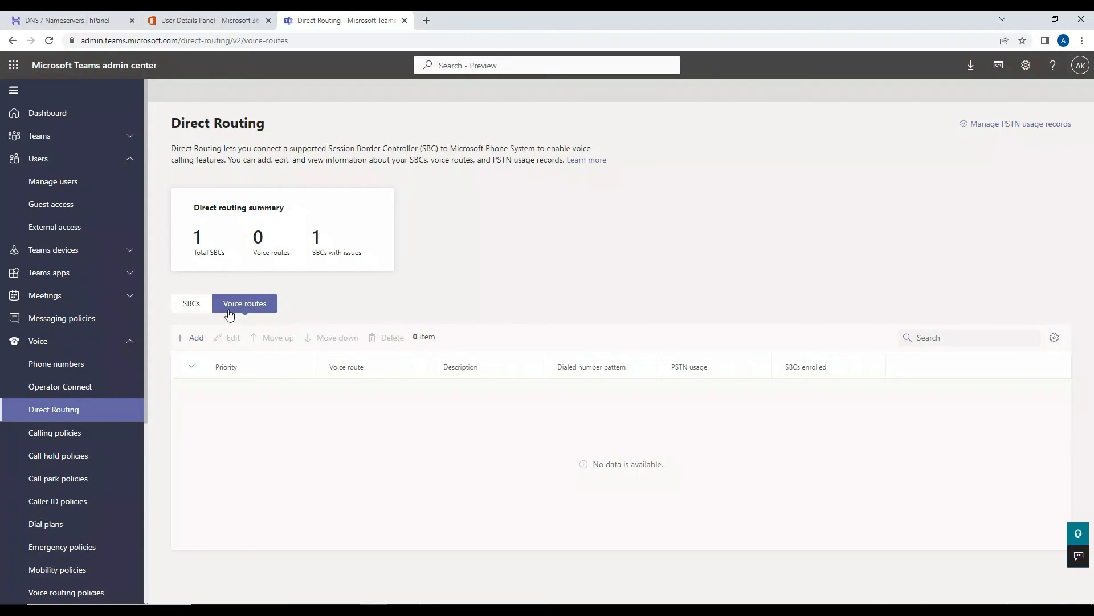
click(190, 337)
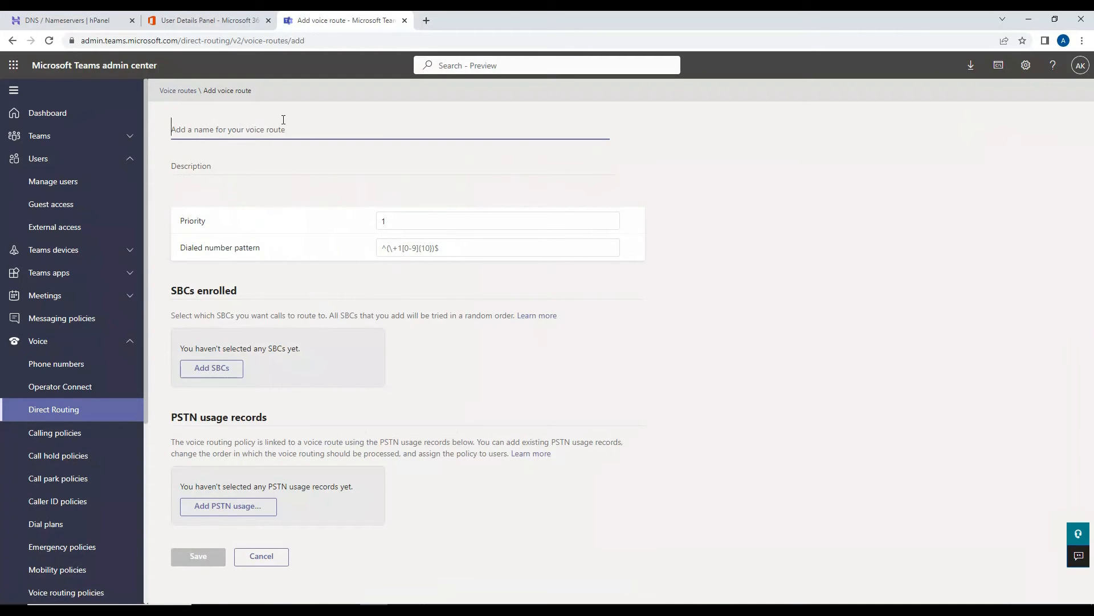
text(Calls to)
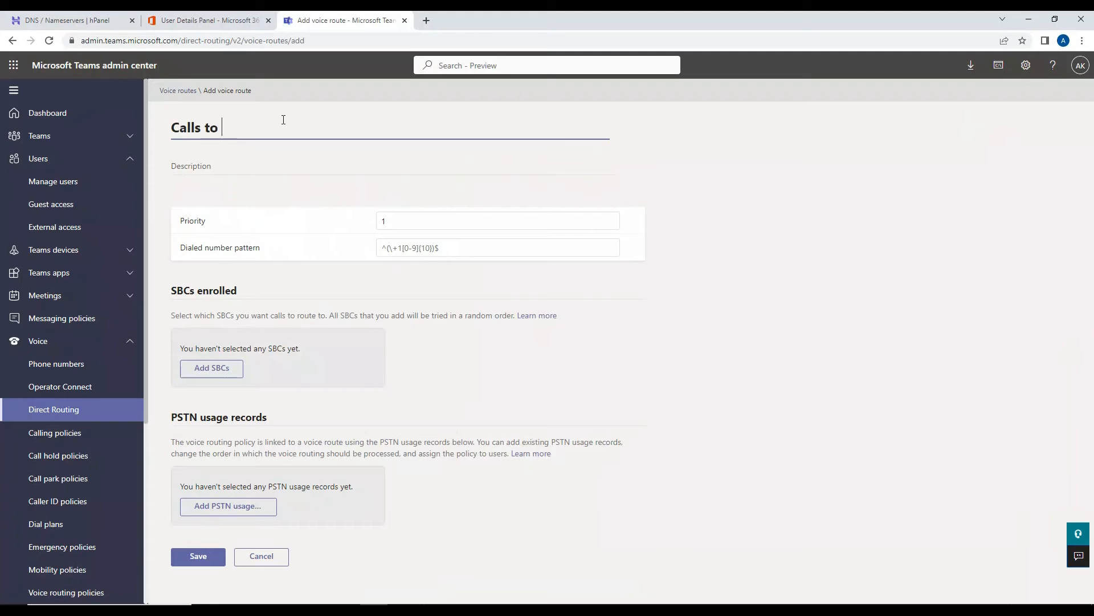
text(SBC)
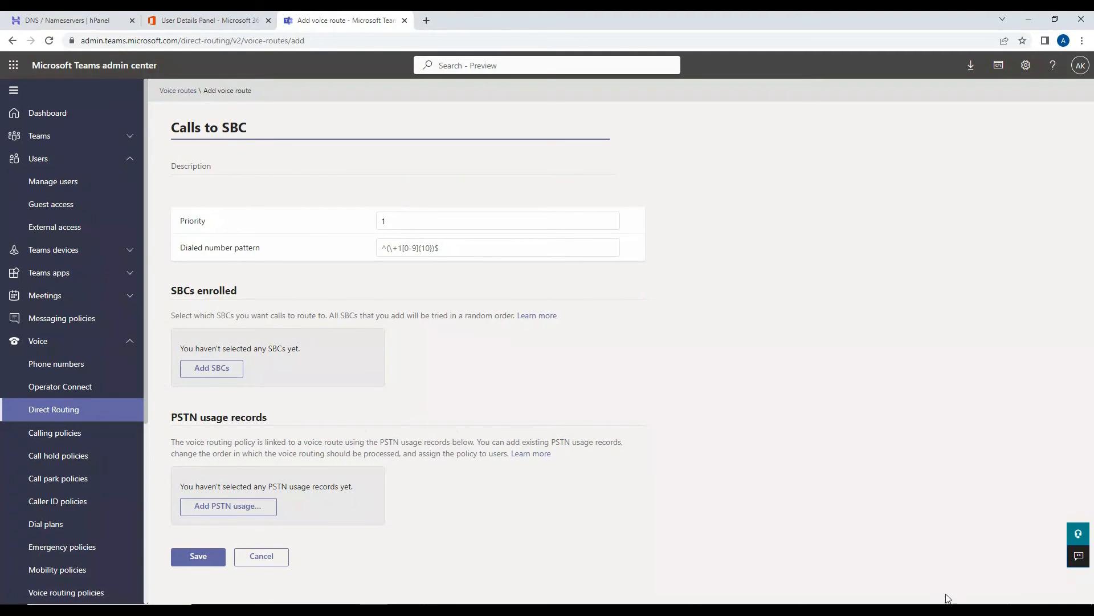
Step: Set the dialed number pattern to \d+ and note that no SBCs are enrolled yet
click(497, 246)
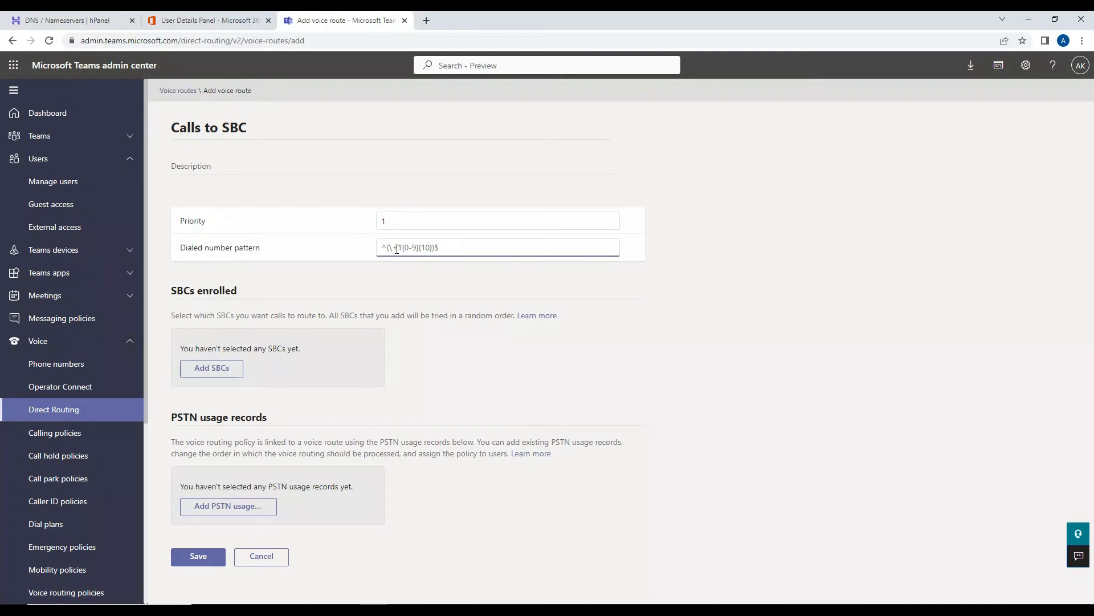
text(\d+)
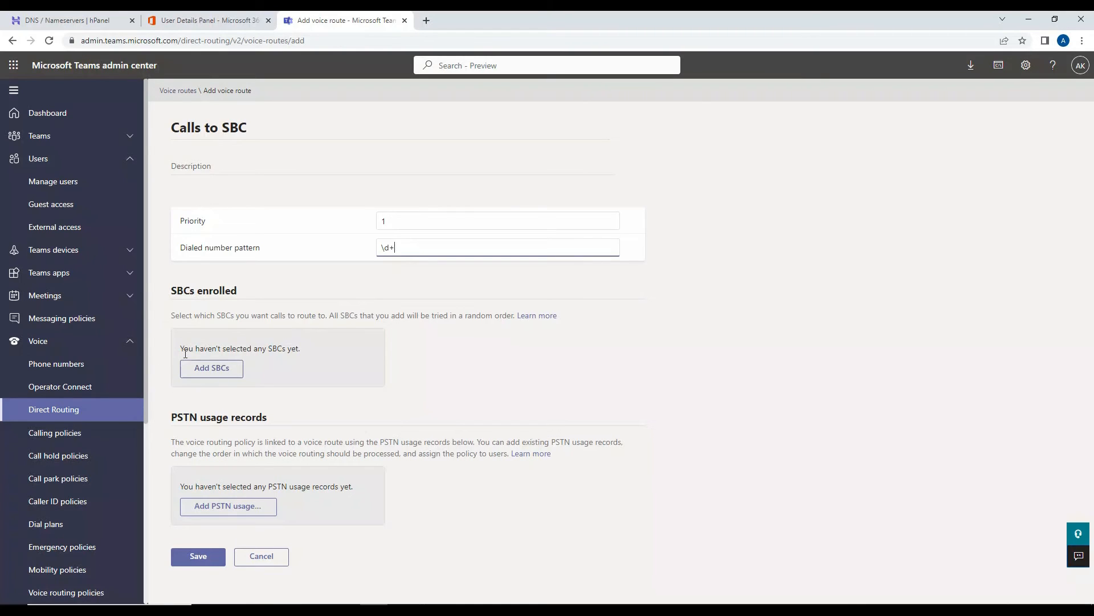
drag(181, 348, 297, 348)
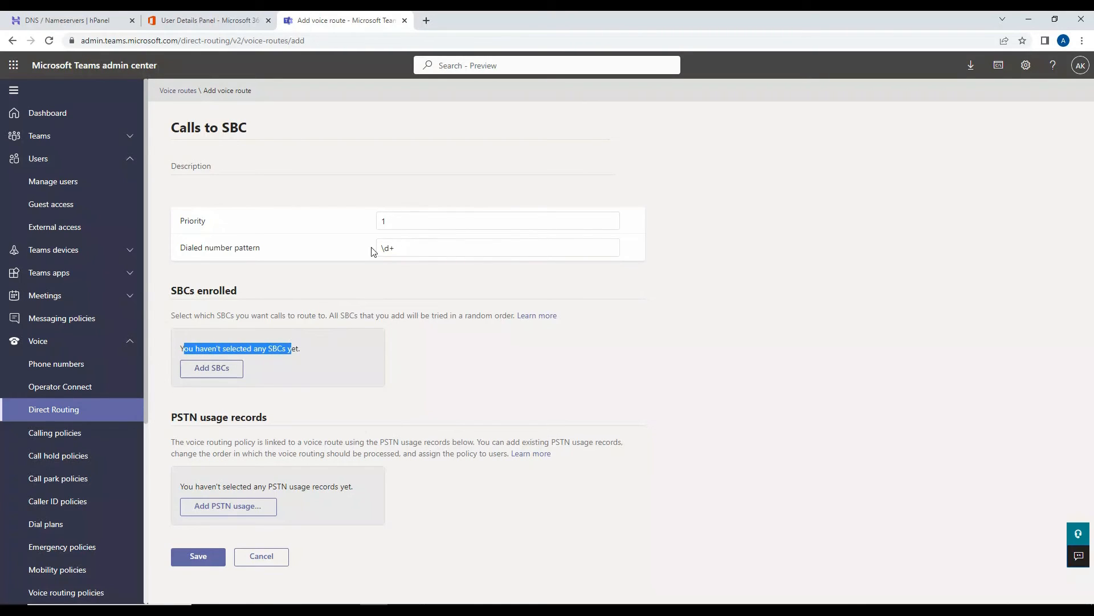
Step: Enroll sbc.uccollaboration.online in the route and save 'Calls to SBC' with pattern \d+
click(212, 368)
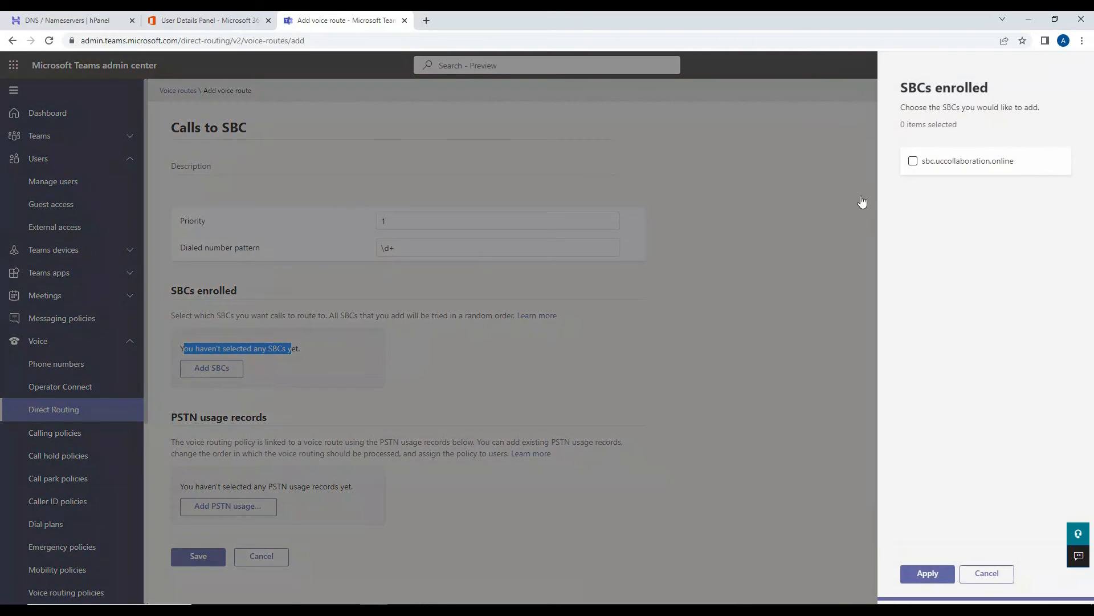
click(913, 161)
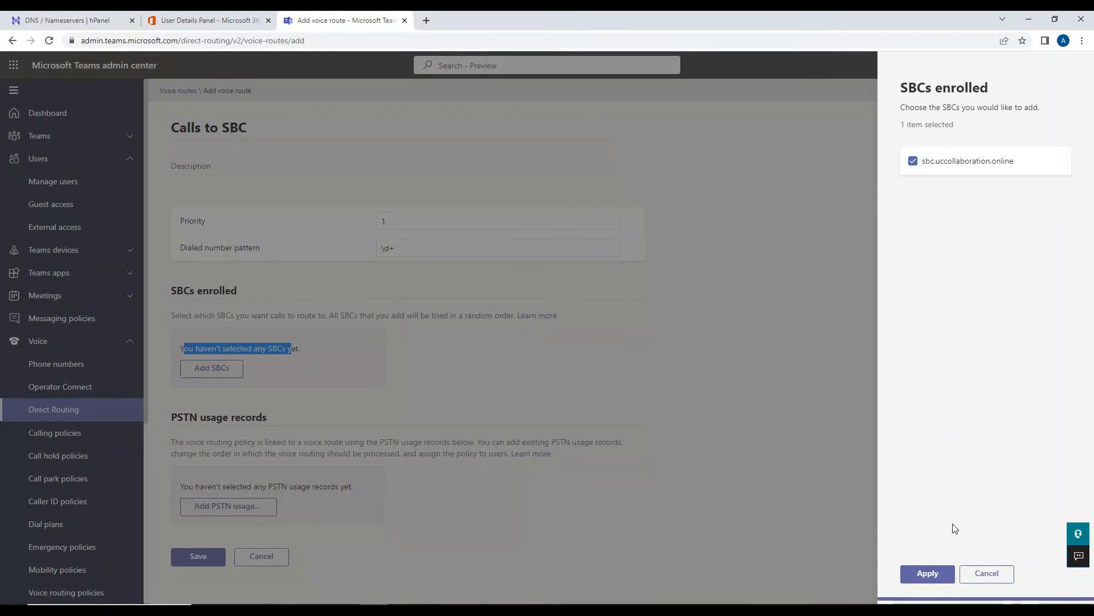
click(927, 573)
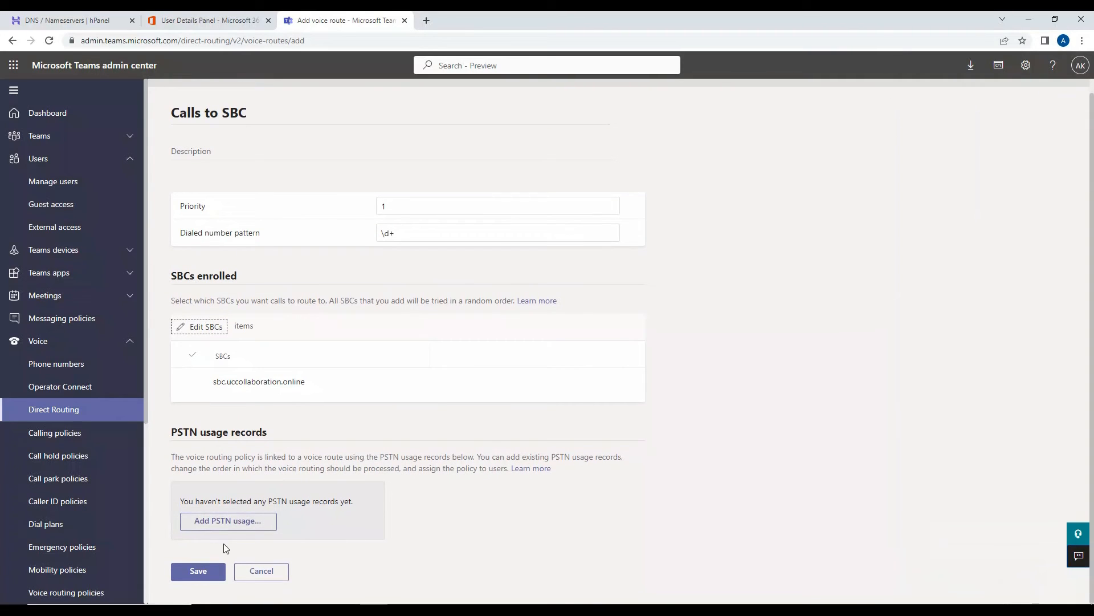
mouse_move(217, 548)
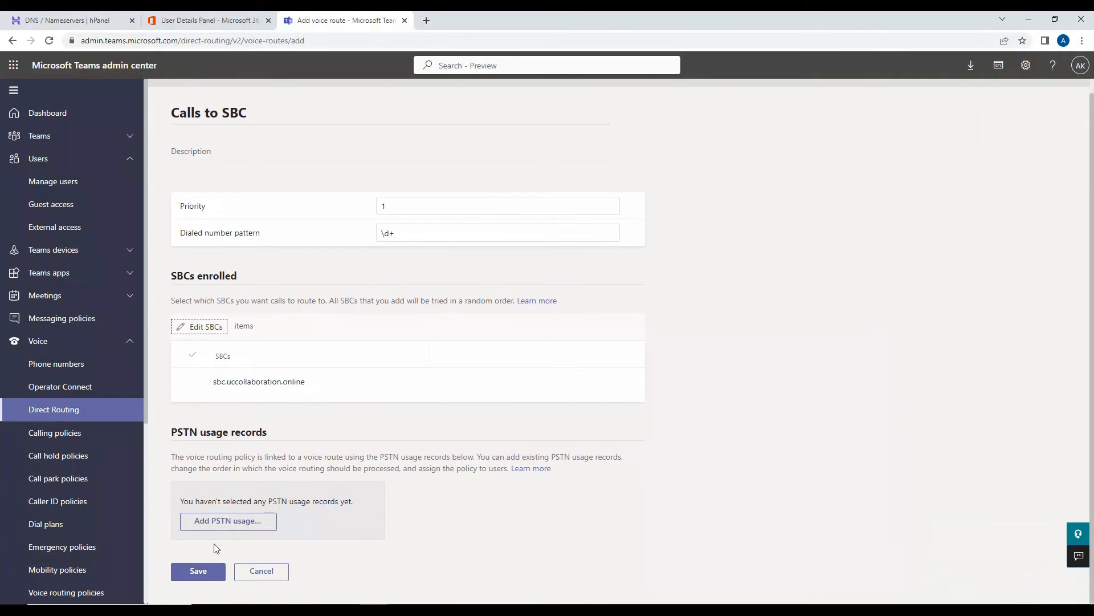
click(197, 570)
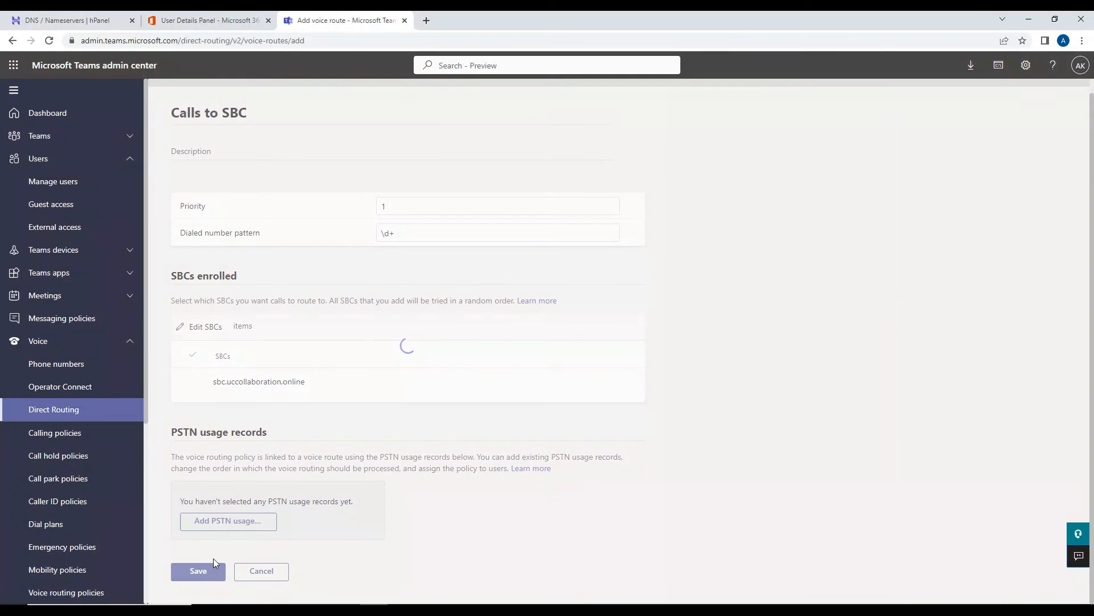
click(198, 571)
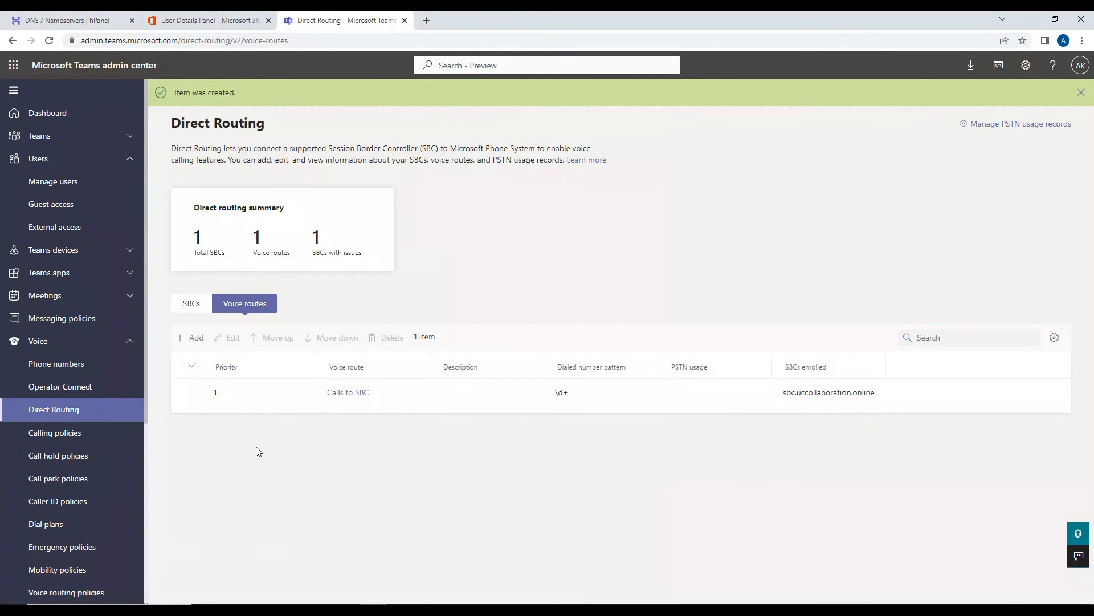
Step: Review the Calls to SBC route, then settle on the SBCs list showing sbc.uccollaboration.online
click(192, 392)
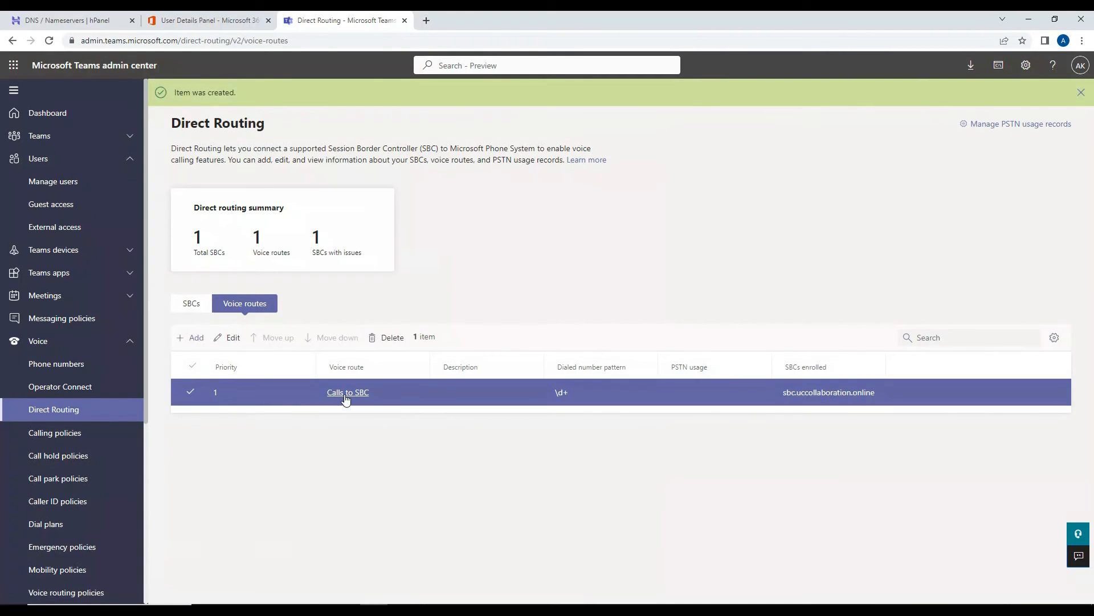
click(348, 392)
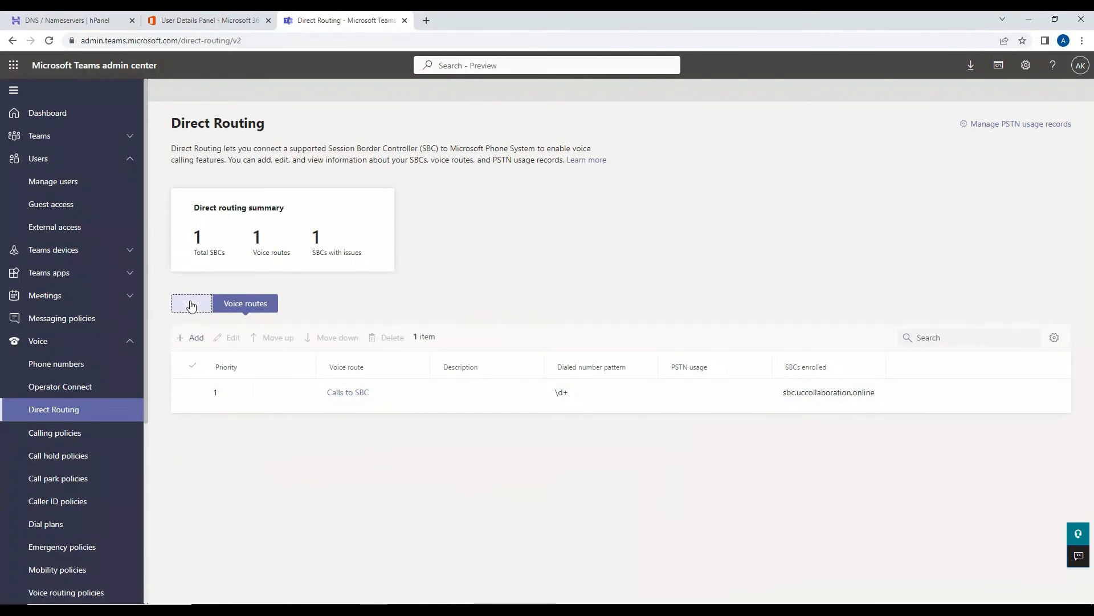
click(190, 303)
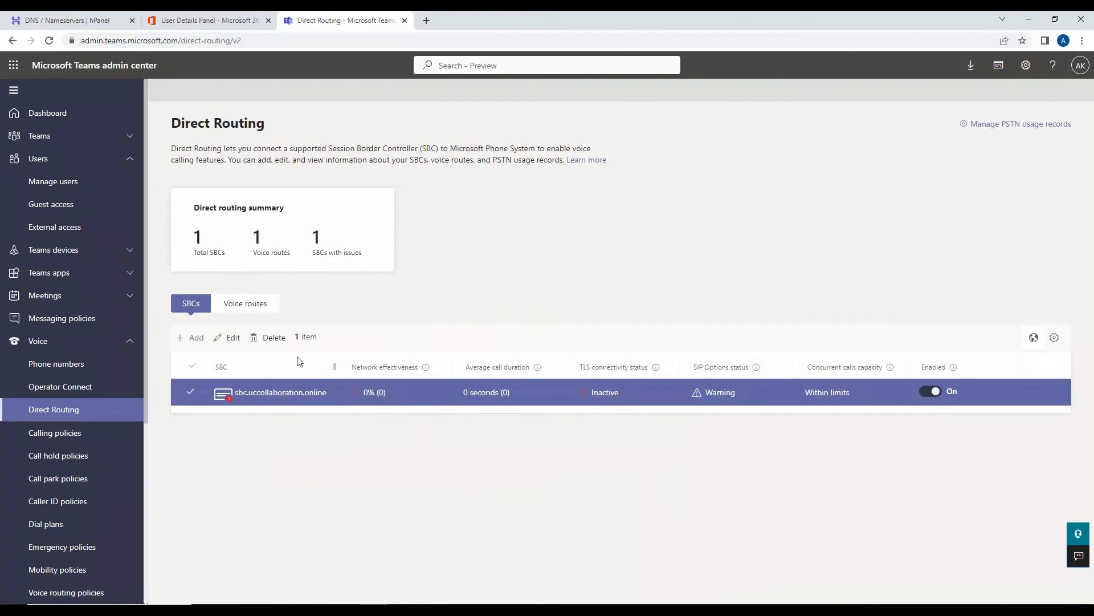
click(245, 302)
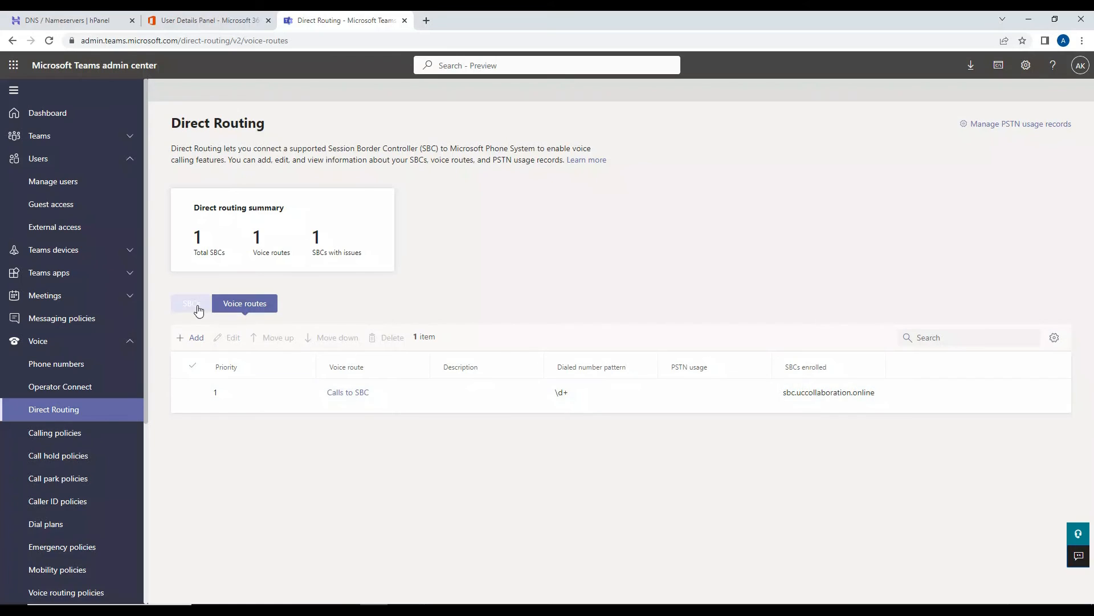
click(190, 303)
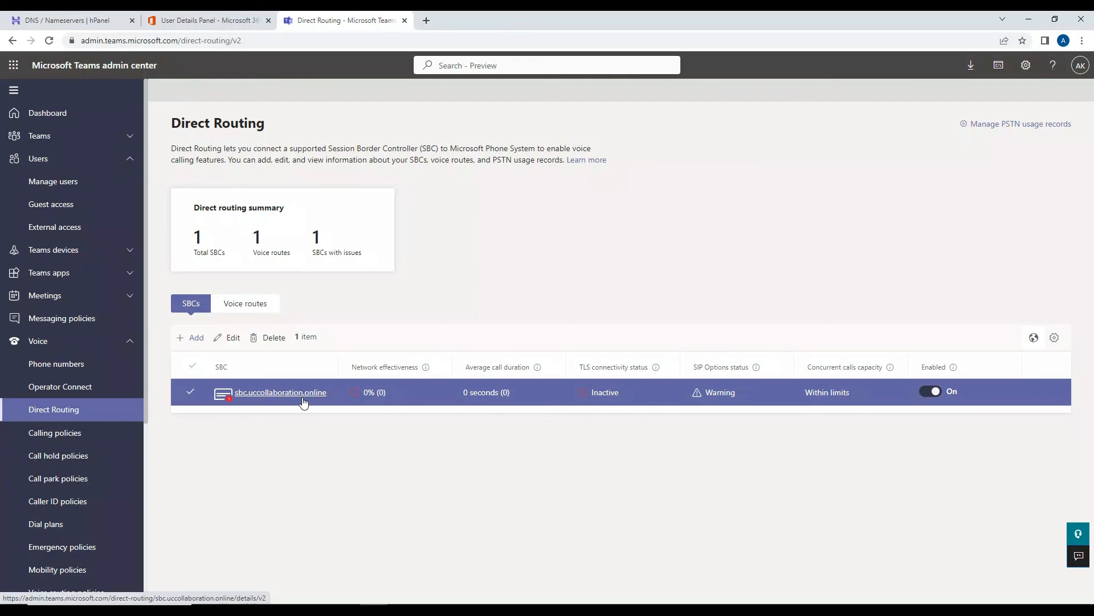
mouse_move(312, 442)
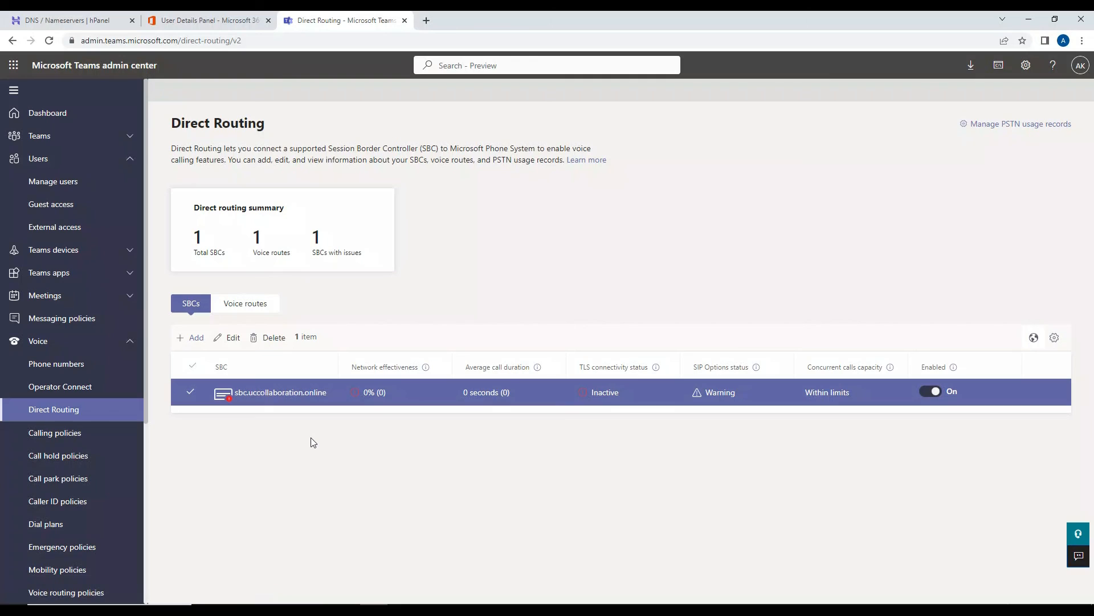
mouse_move(970, 571)
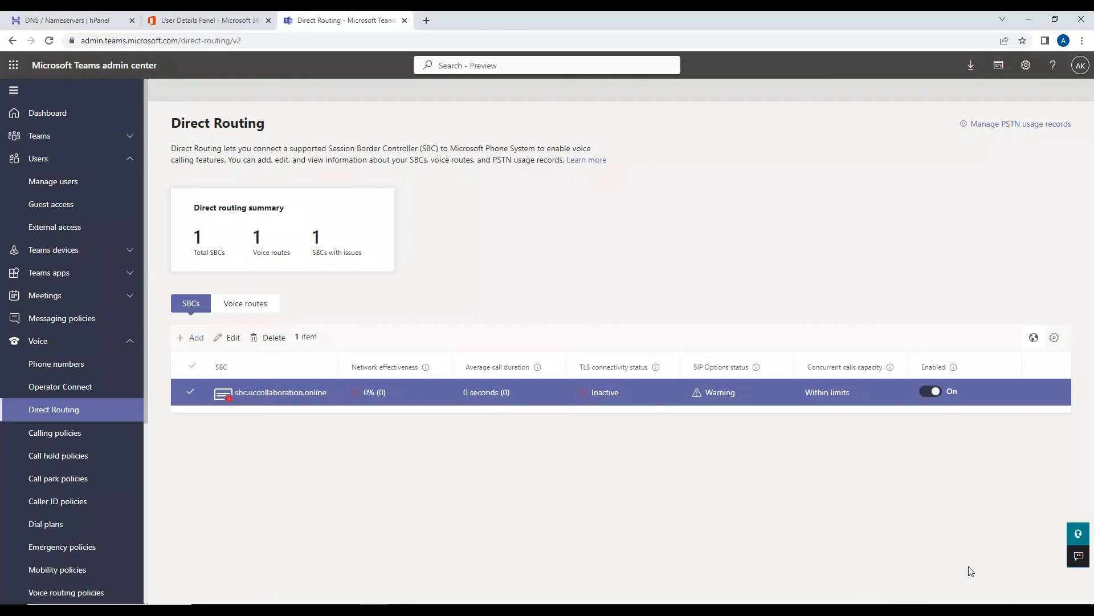
mouse_move(967, 559)
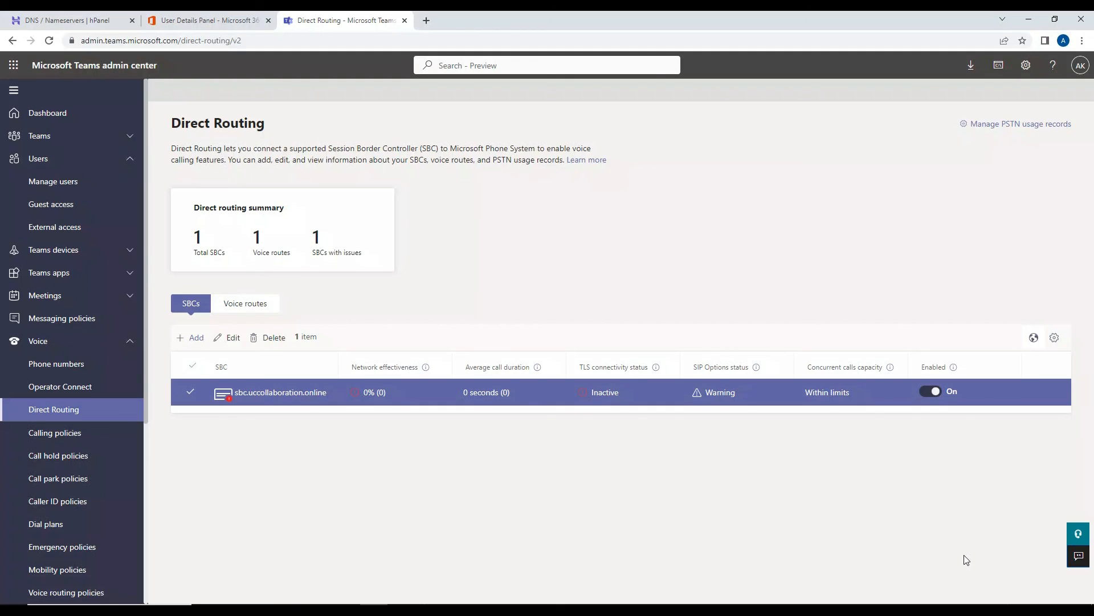
mouse_move(969, 589)
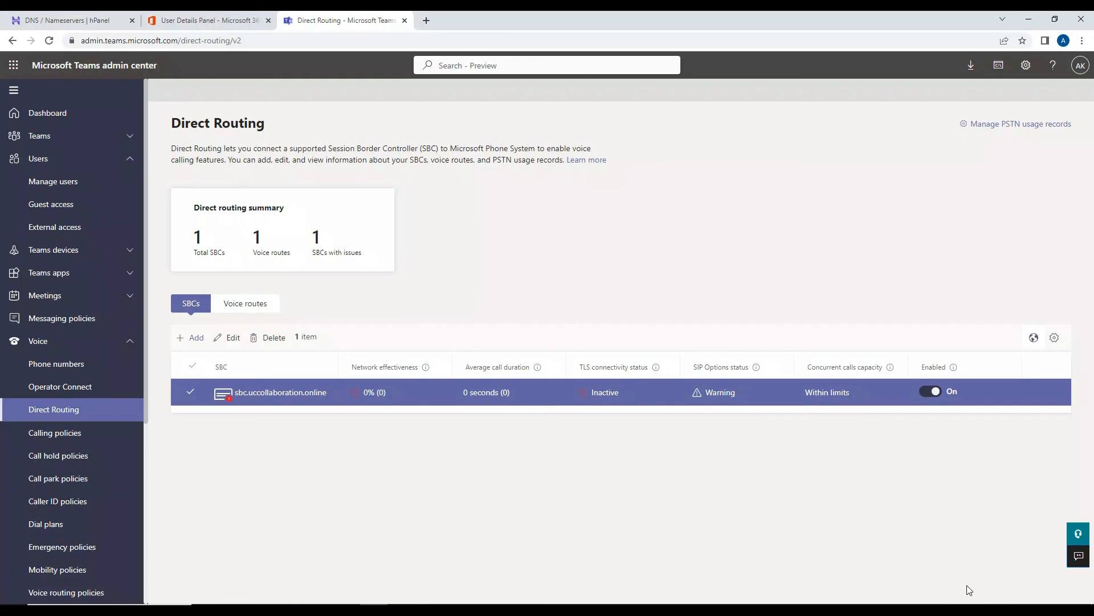